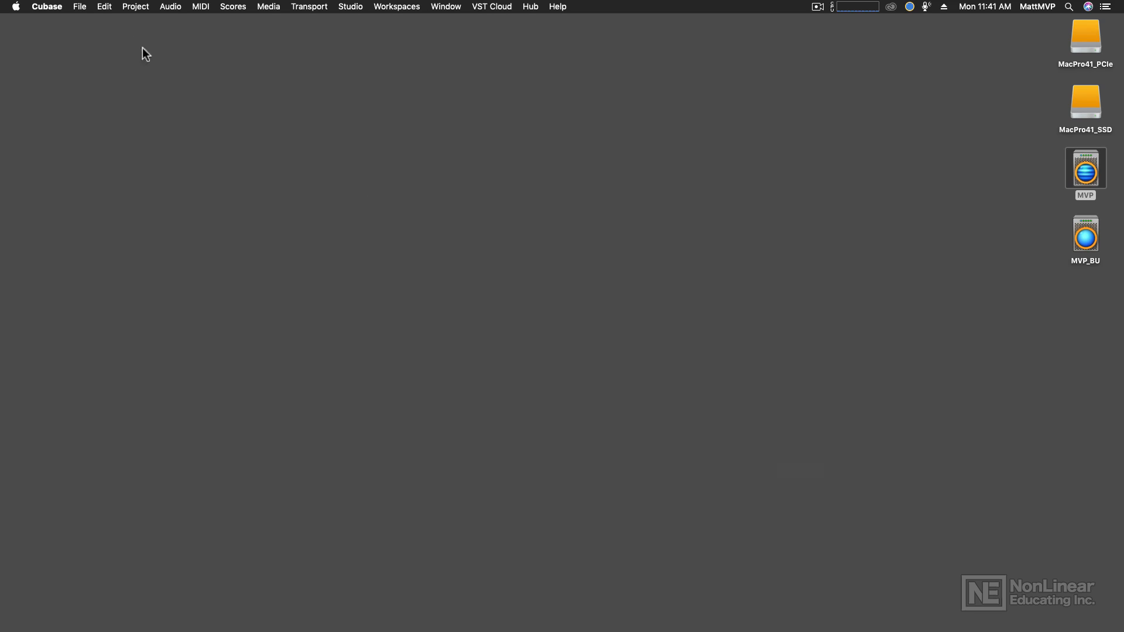
- Choose File > New Project to bring up the Steinberg Hub
left_click(80, 6)
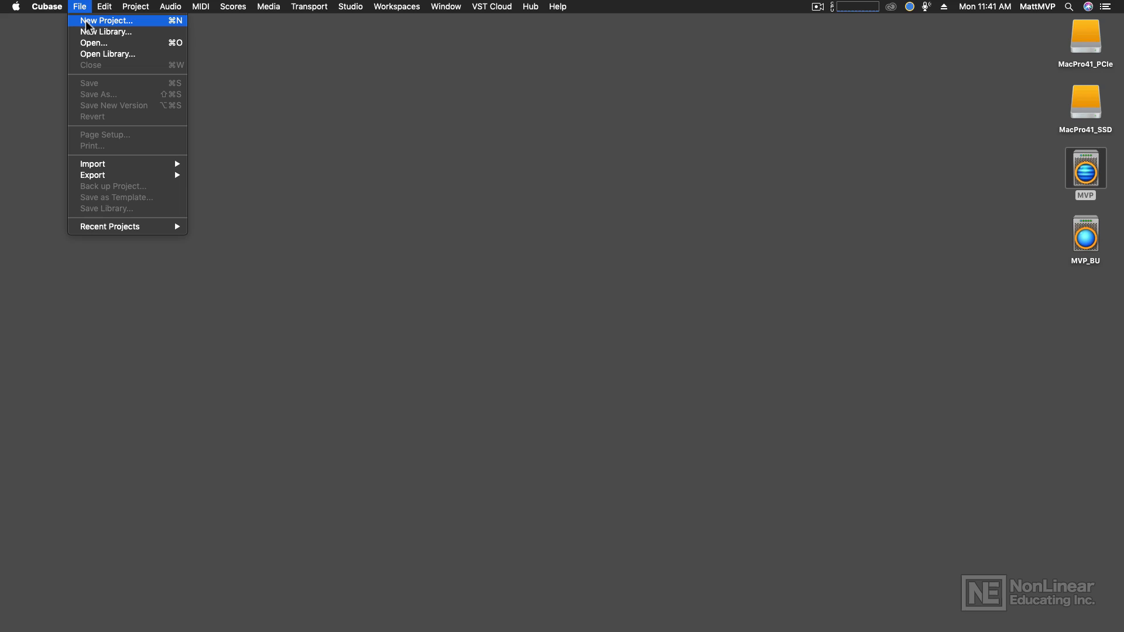
left_click(108, 20)
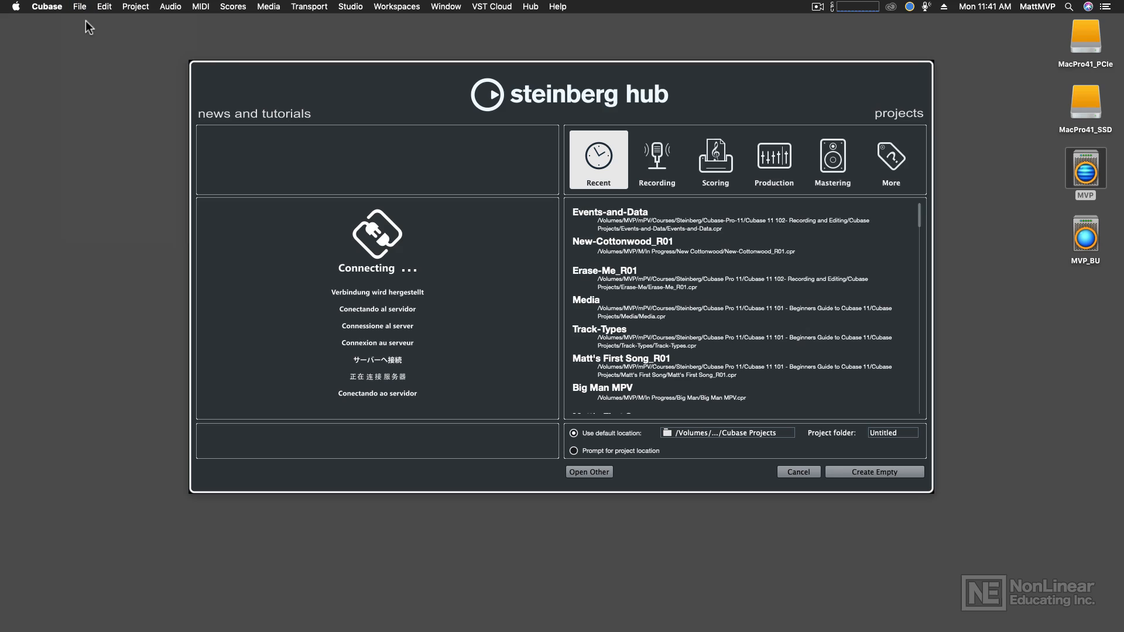
mouse_move(684, 140)
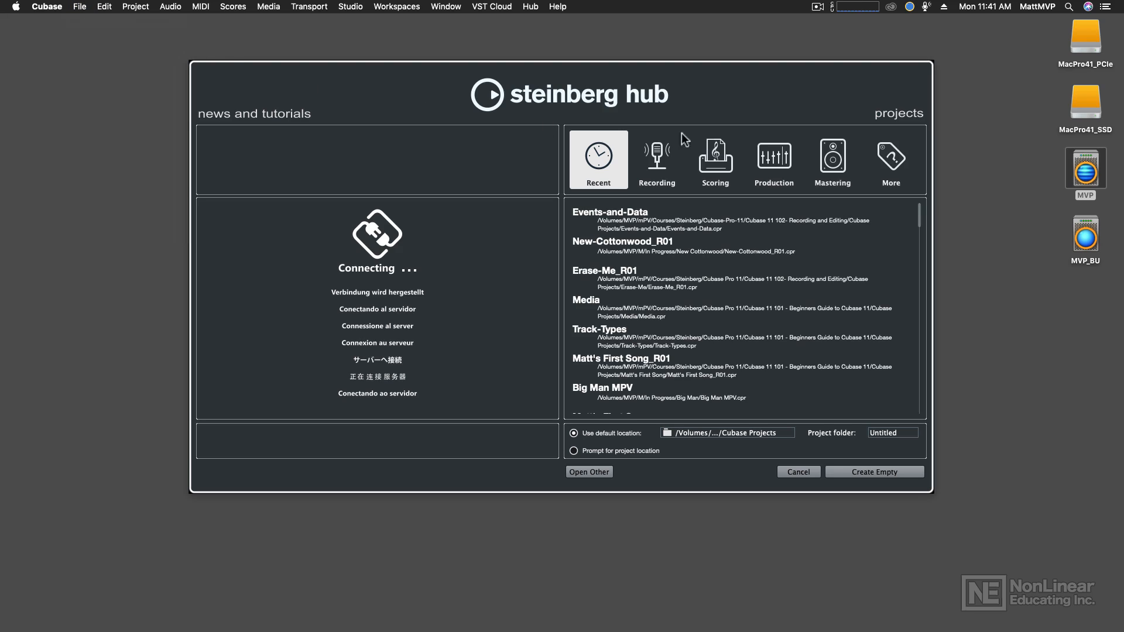
- Pick the Empty template under More, keep the default location, and name the folder Cottonwood
left_click(891, 159)
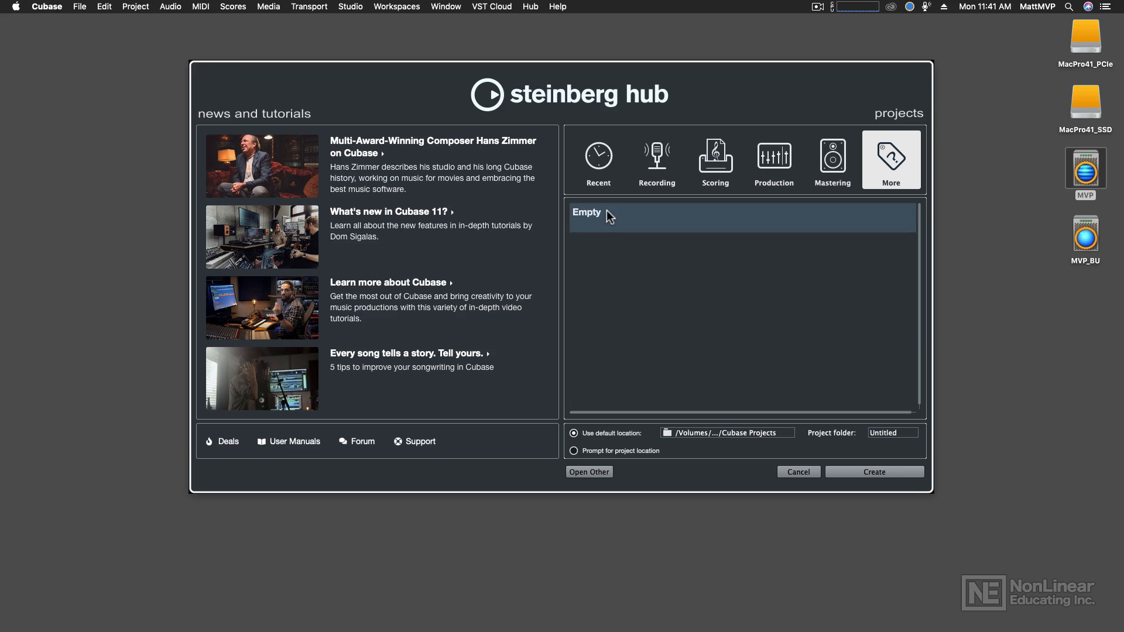
mouse_move(615, 241)
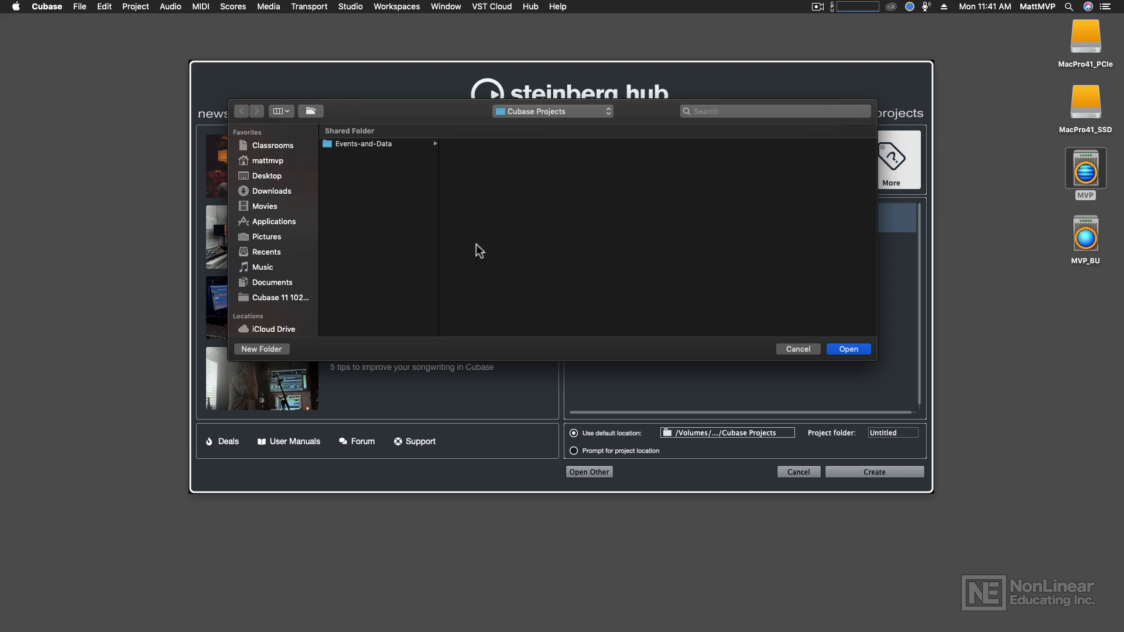
left_click(552, 111)
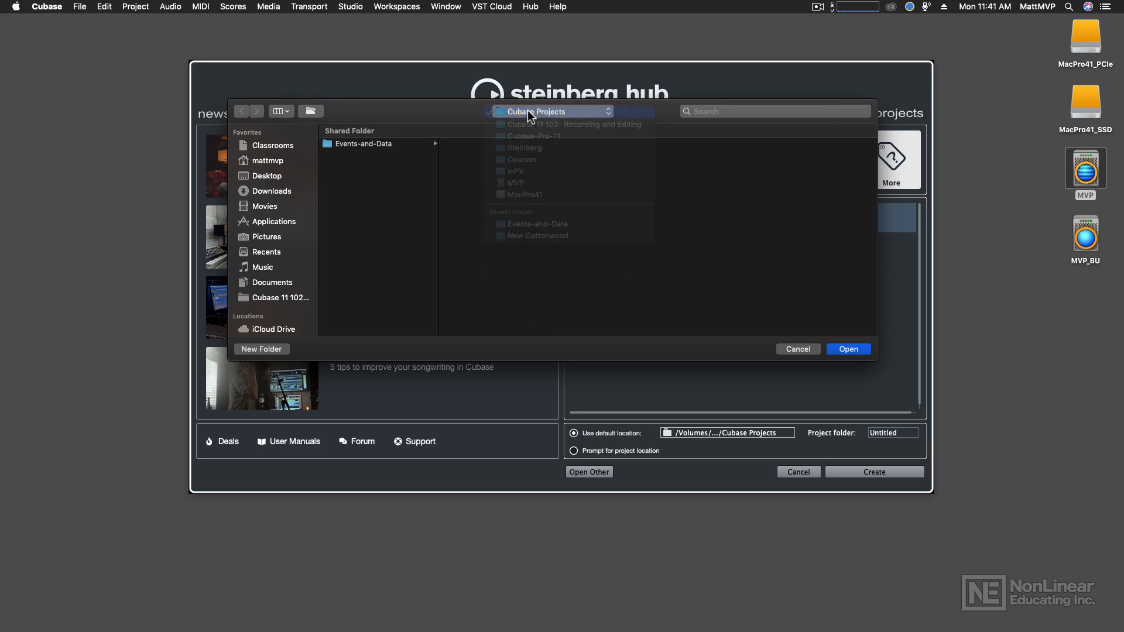
left_click(847, 349)
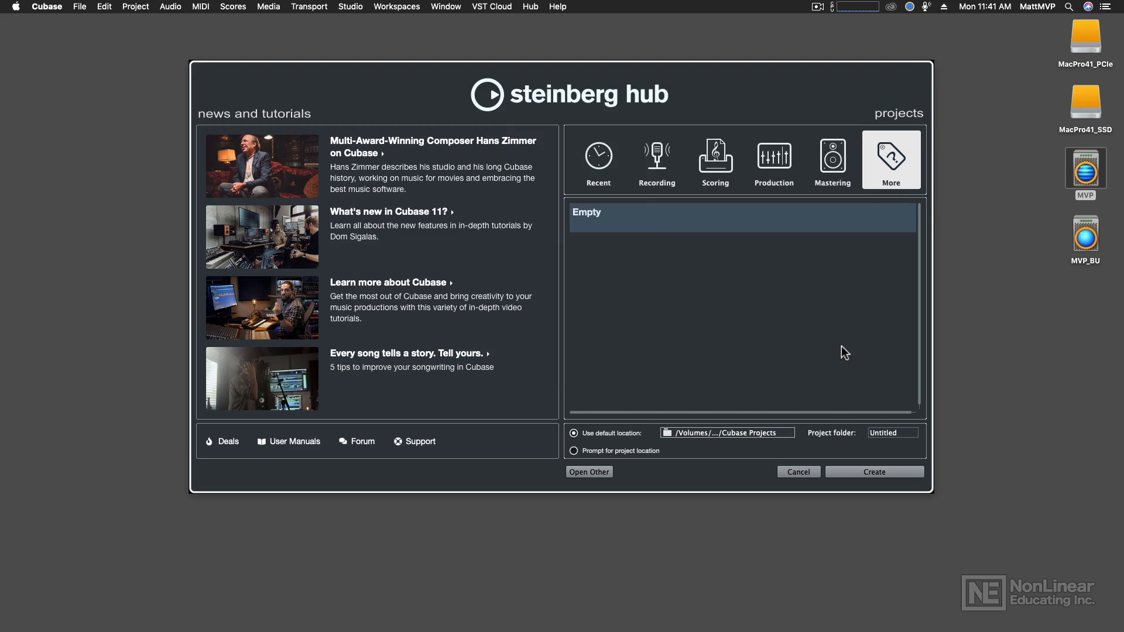
left_click(892, 432)
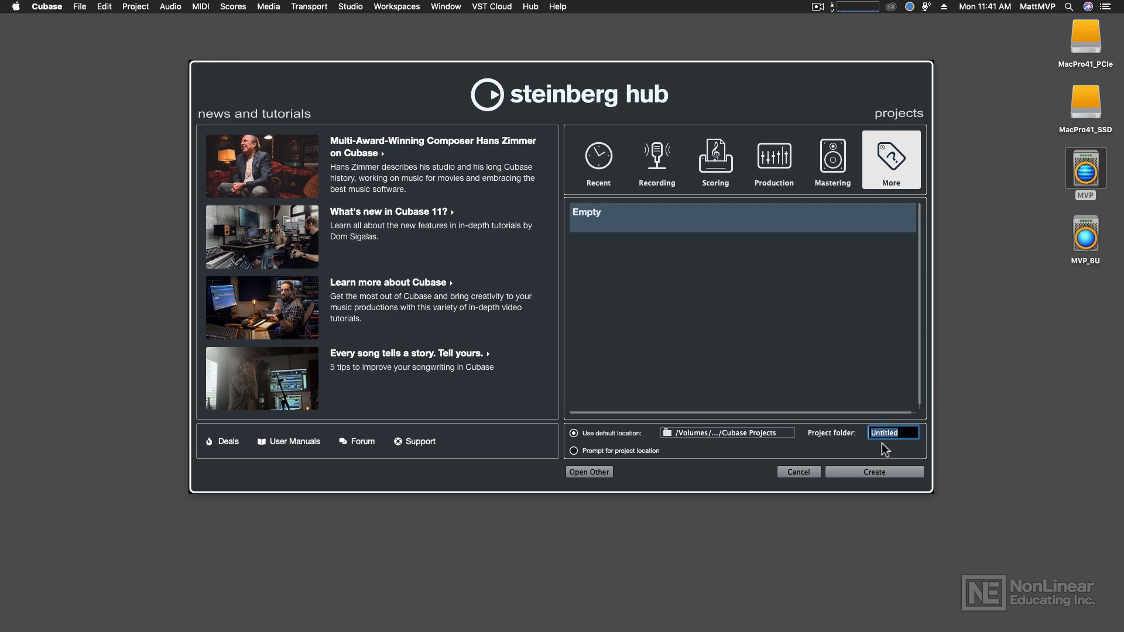
type("Cottonwood")
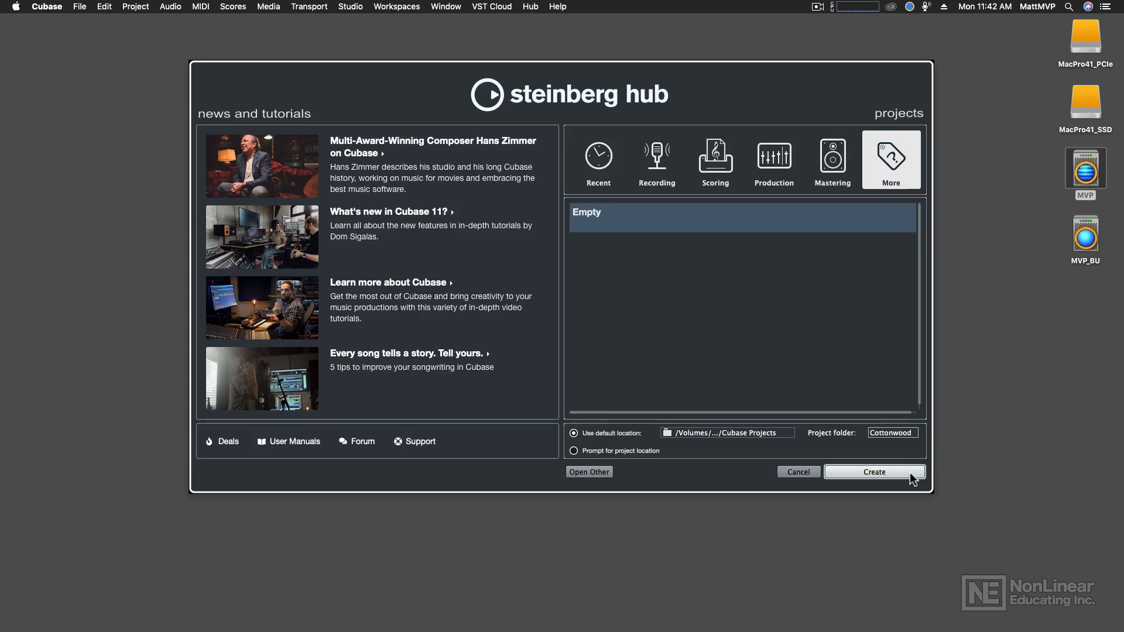
- Create the empty Untitled project from the Hub
left_click(873, 472)
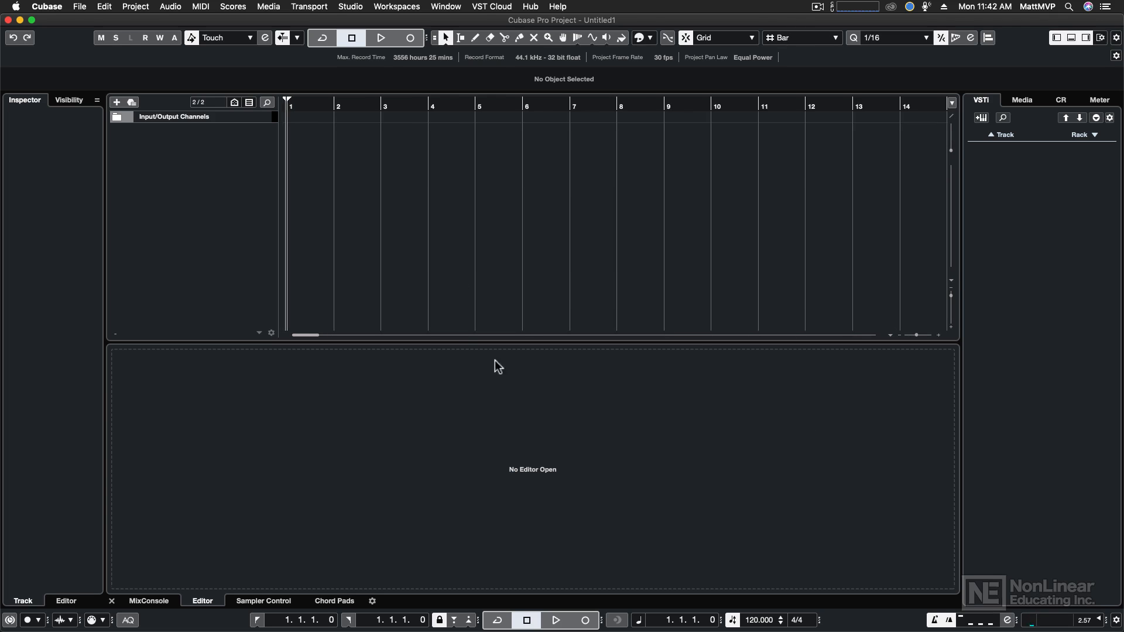
mouse_move(581, 338)
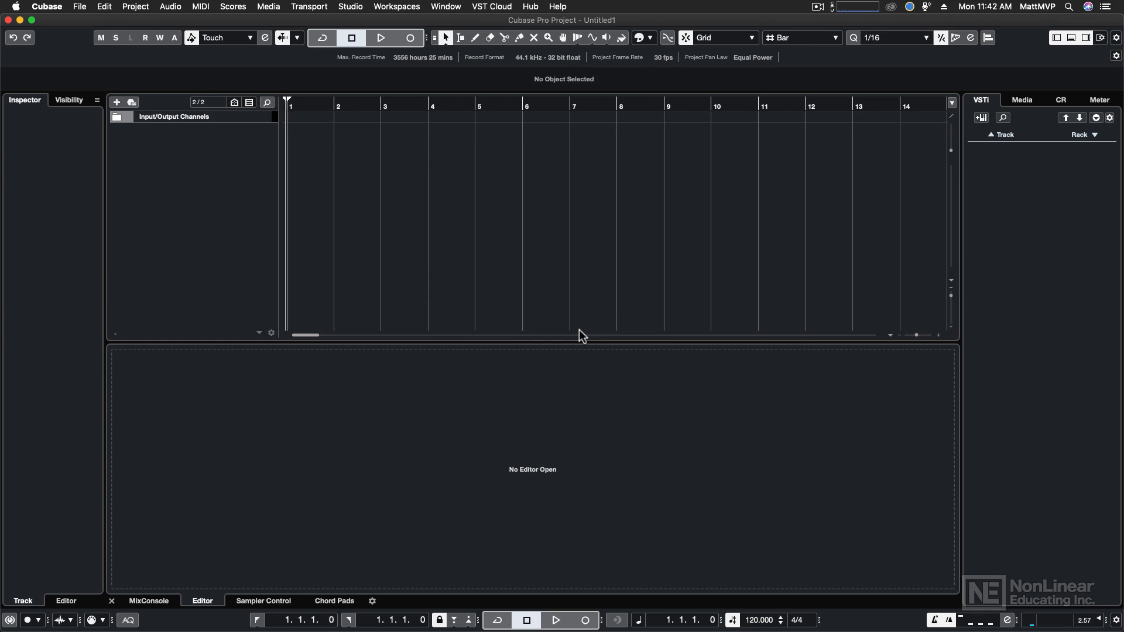
left_click(79, 6)
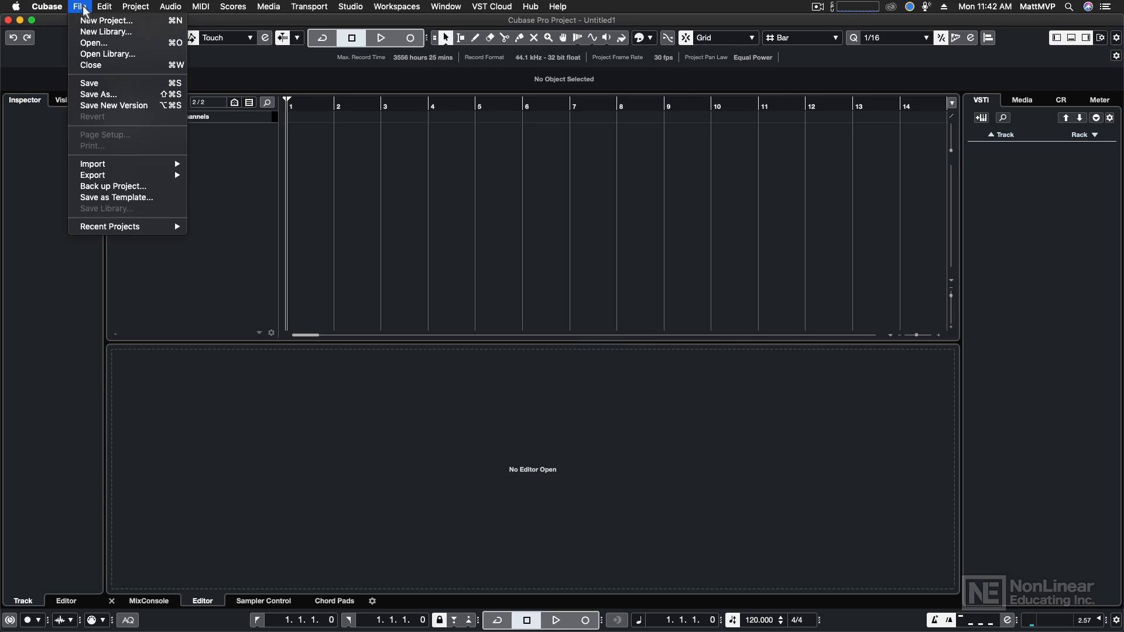
mouse_move(89, 84)
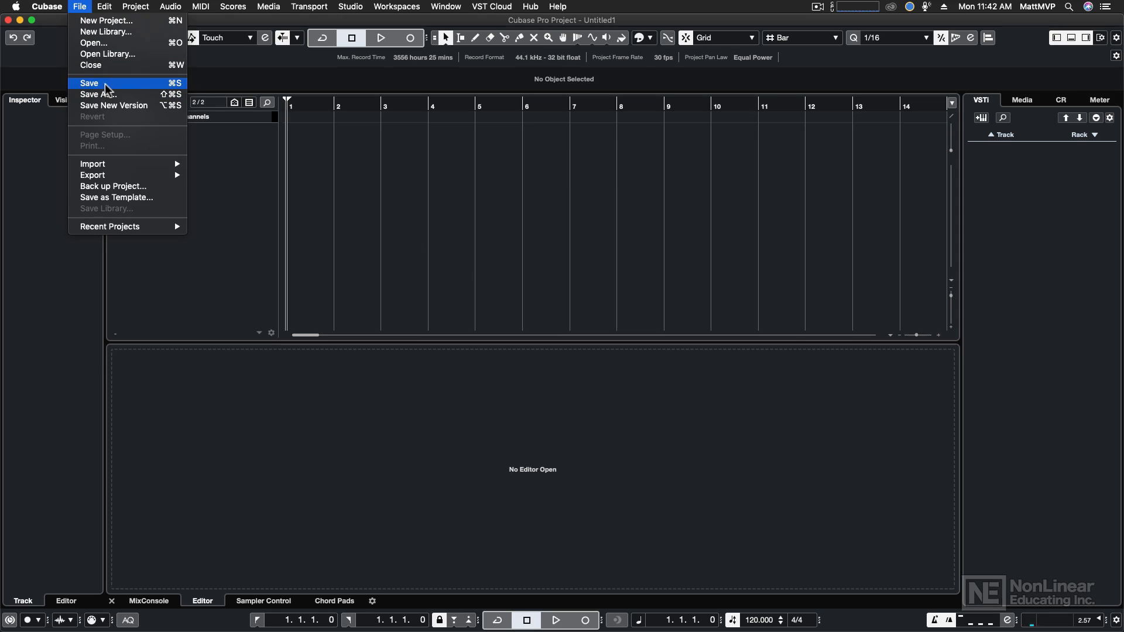
- Save the project as Cottonwood_R01.cpr in the Cottonwood folder
left_click(97, 94)
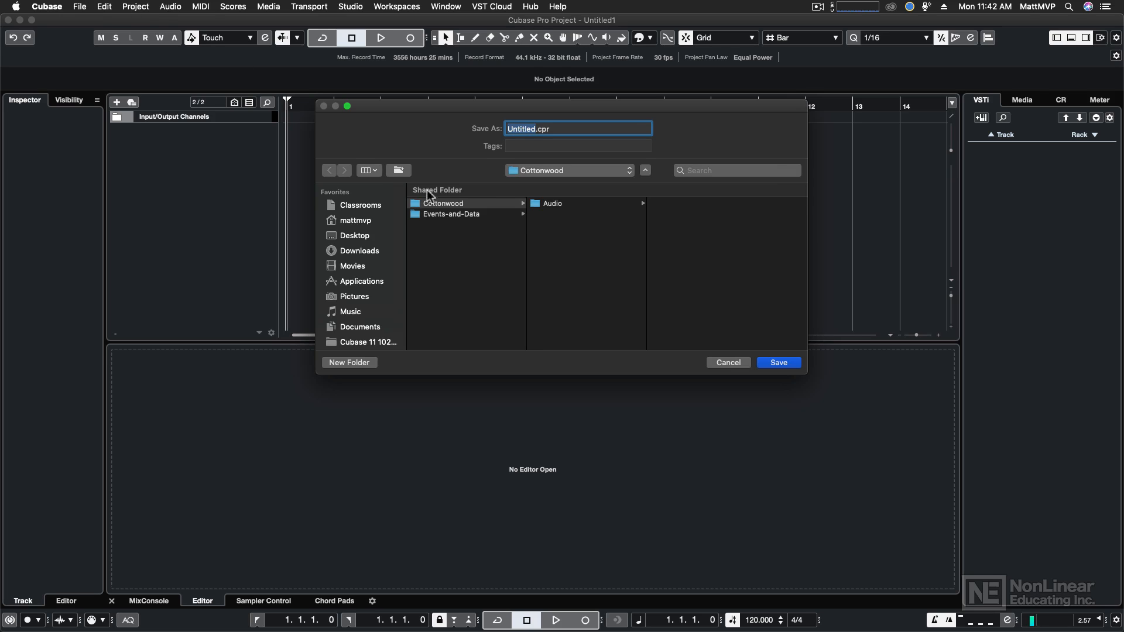
mouse_move(453, 211)
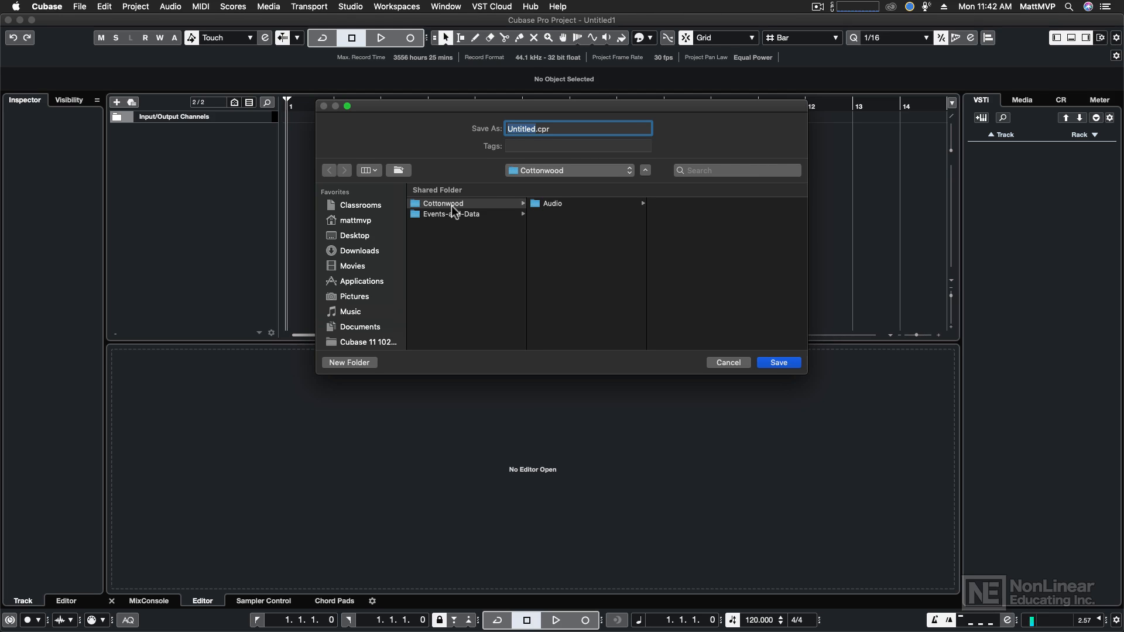
type("Cottonwoo")
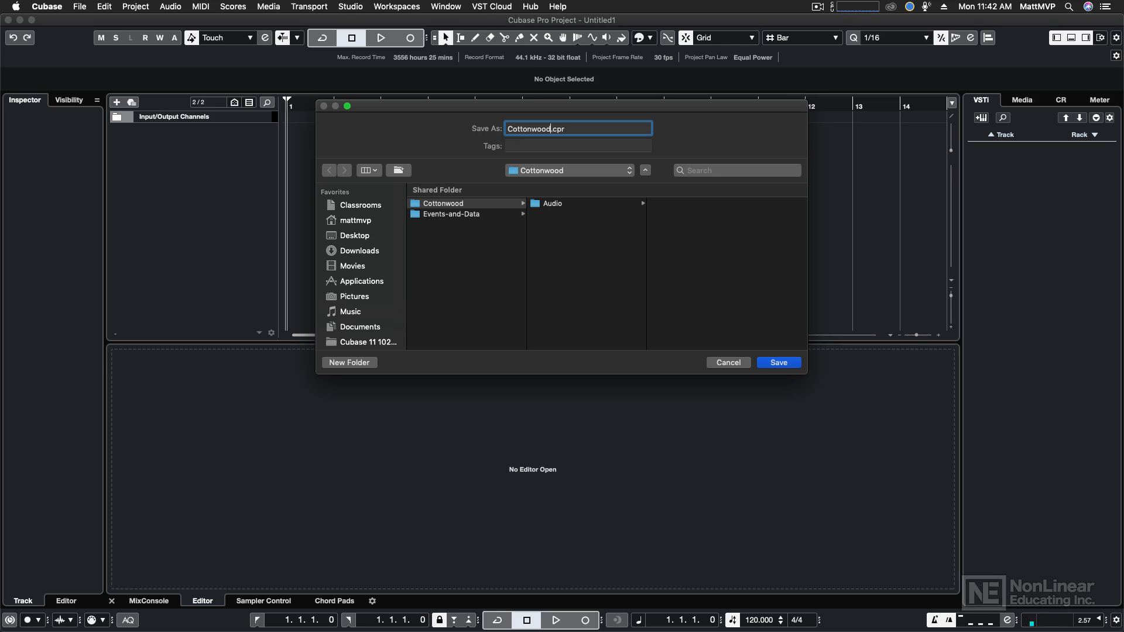
type("_R01")
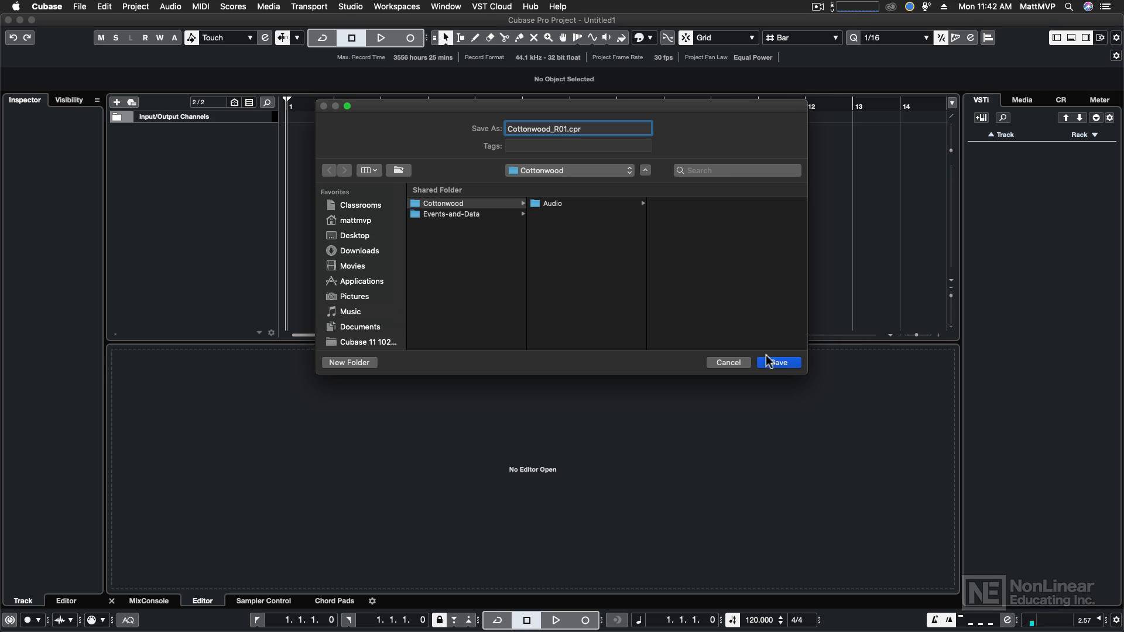
left_click(777, 362)
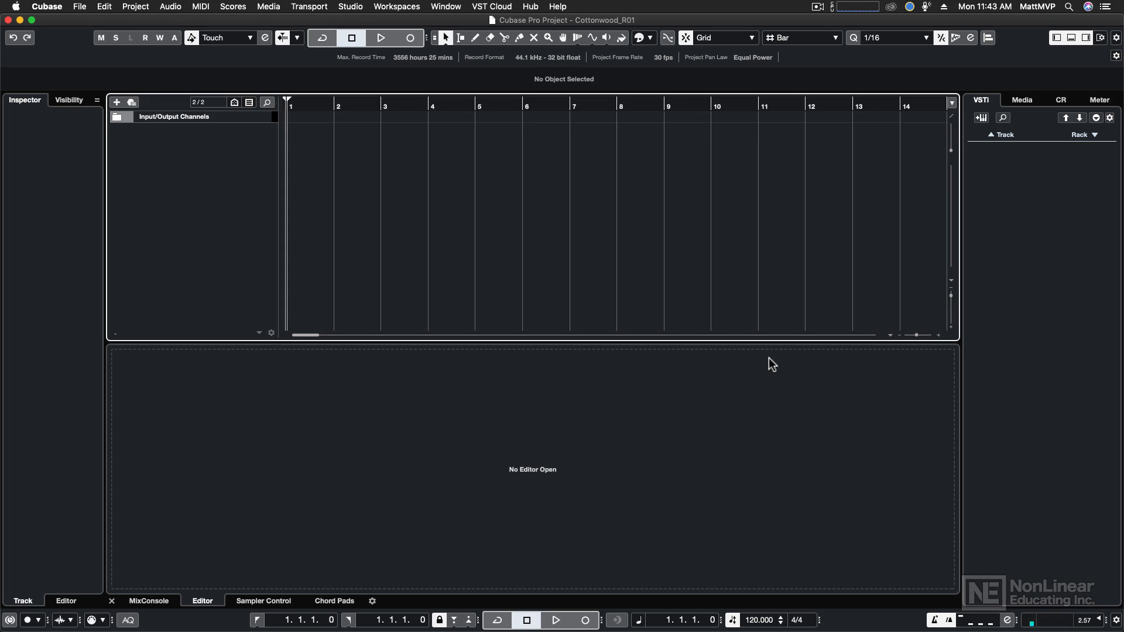
mouse_move(362, 14)
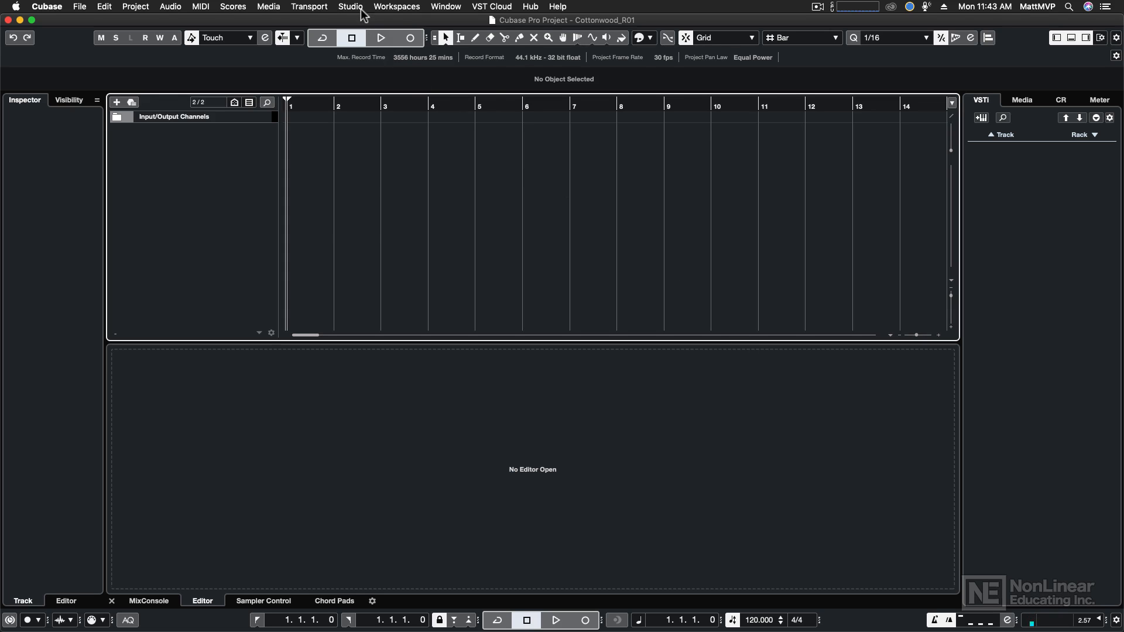
- Review the ASIO driver list in Studio Setup and keep Steinberg UR28M selected
left_click(350, 6)
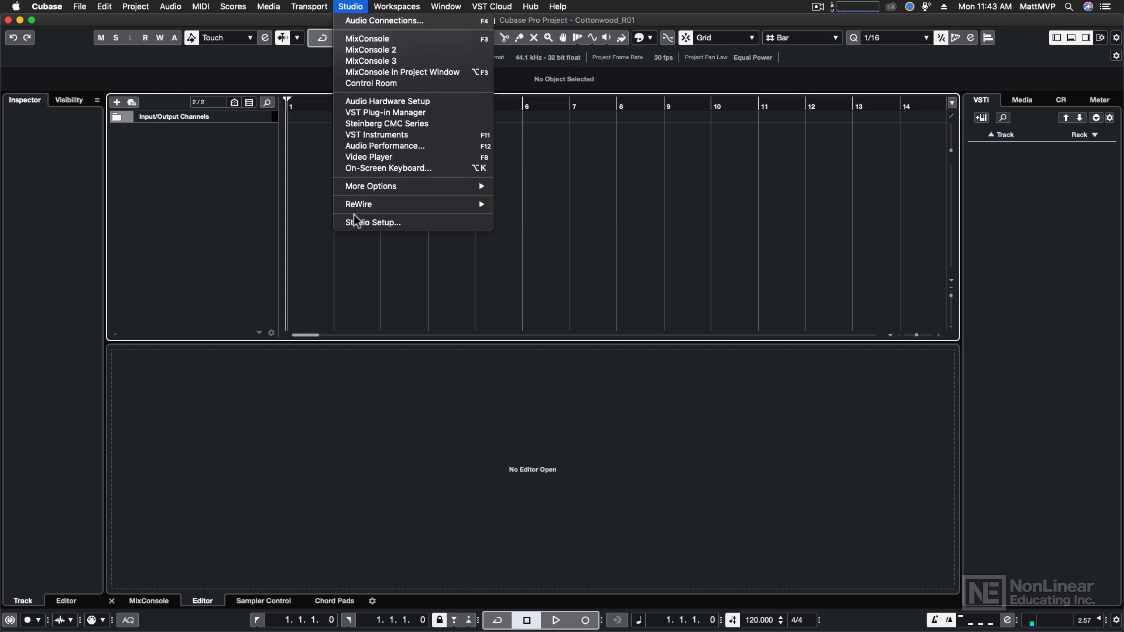
left_click(373, 223)
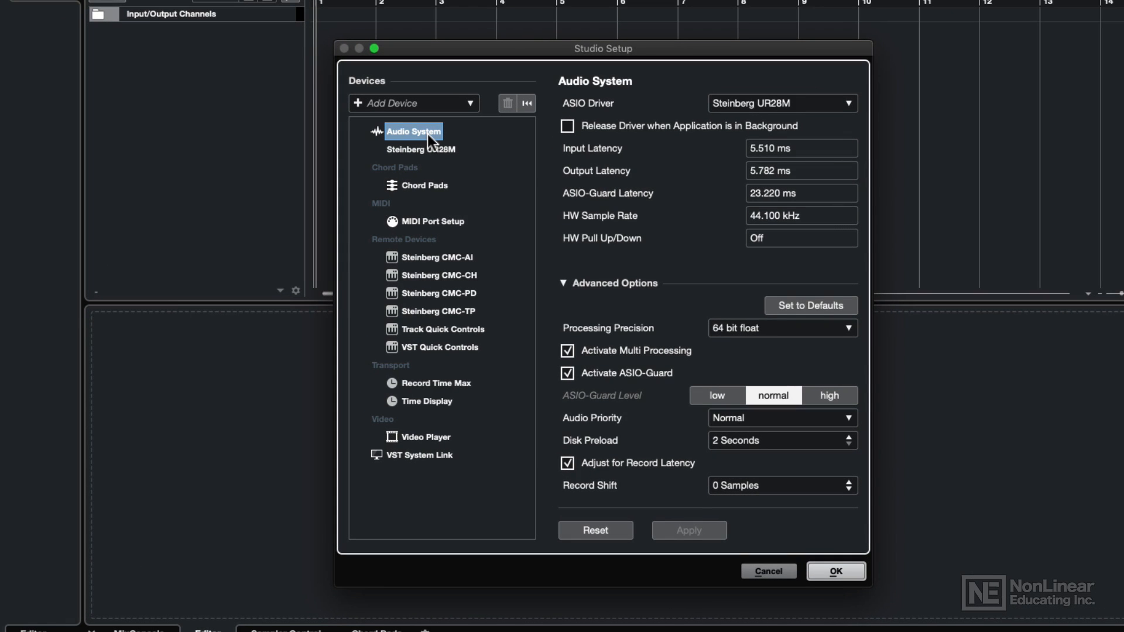
mouse_move(450, 142)
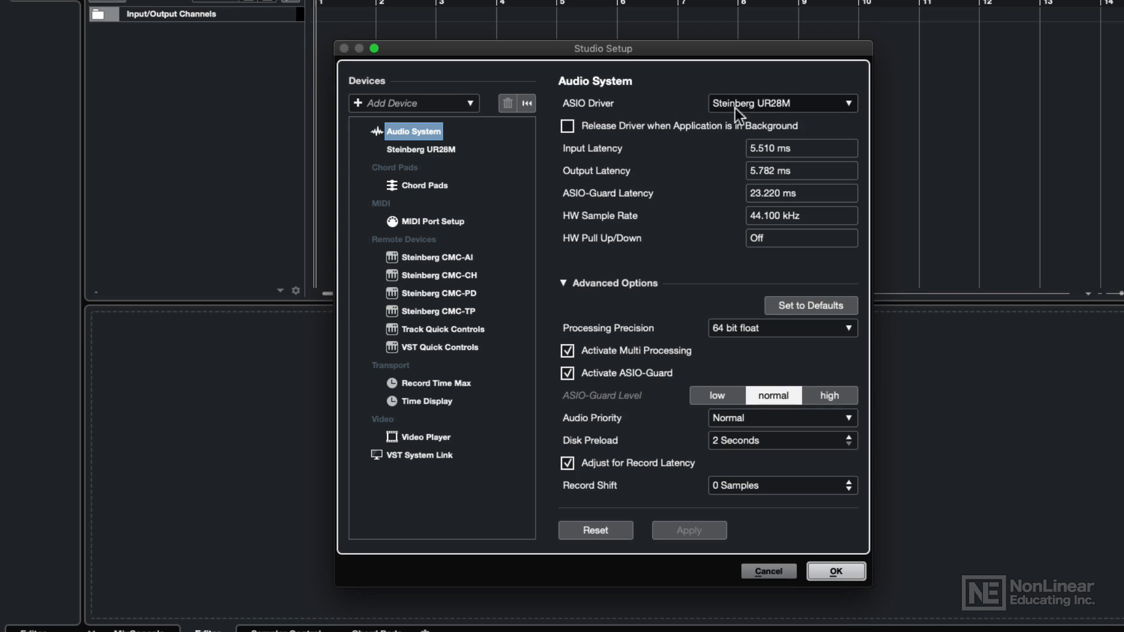
left_click(780, 103)
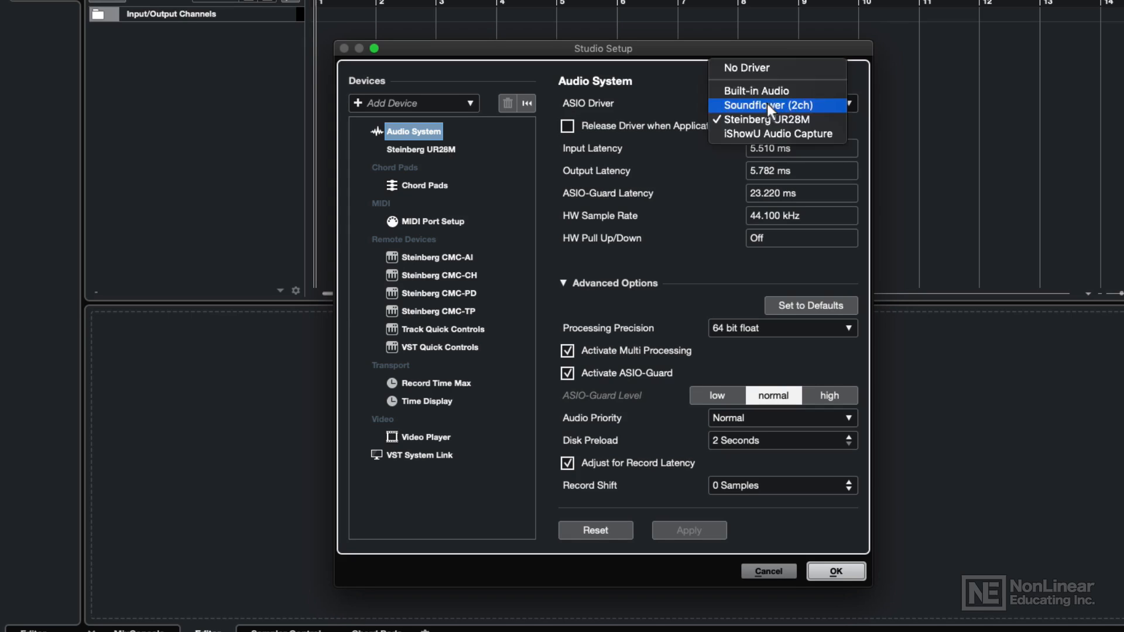
left_click(767, 119)
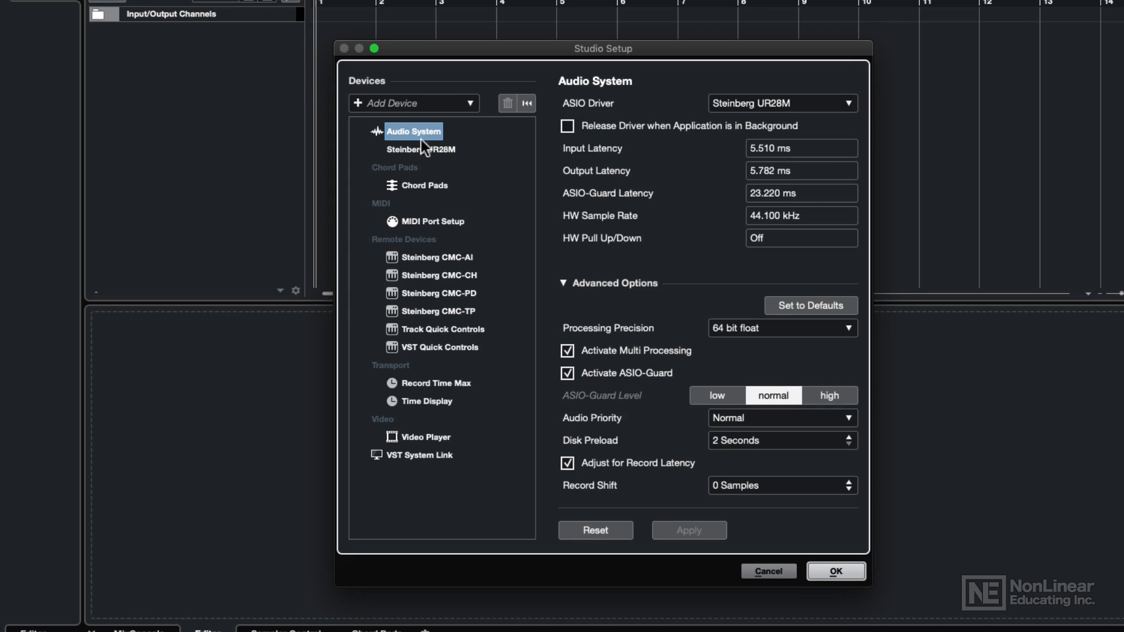
- Open the Steinberg UR28M device page and check its 128-sample buffer in Control Panel
left_click(421, 150)
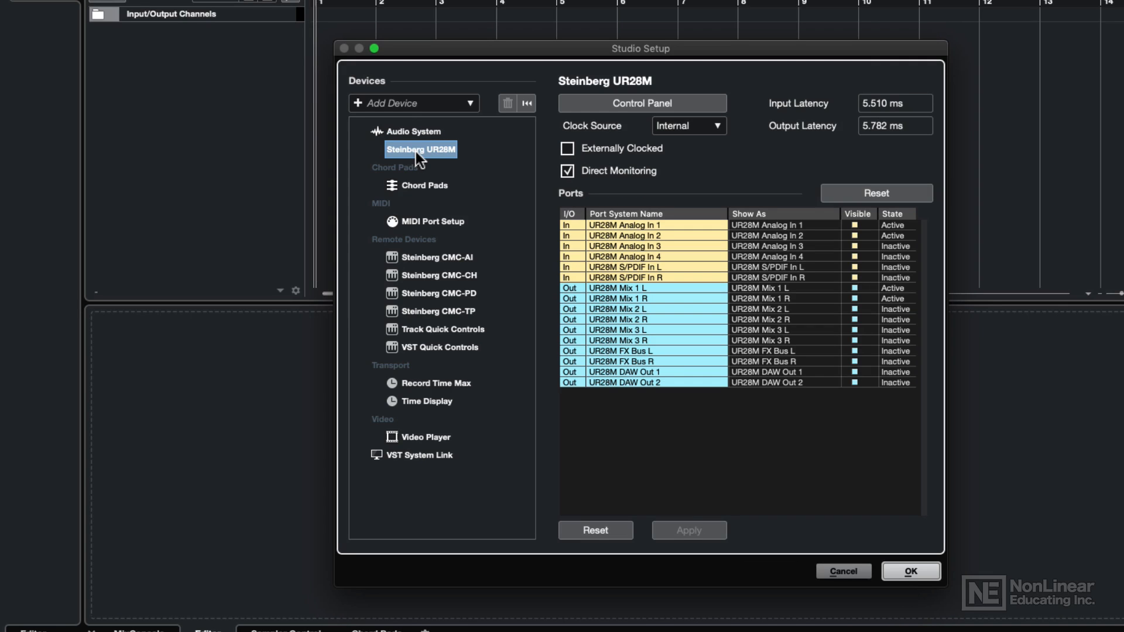
mouse_move(793, 119)
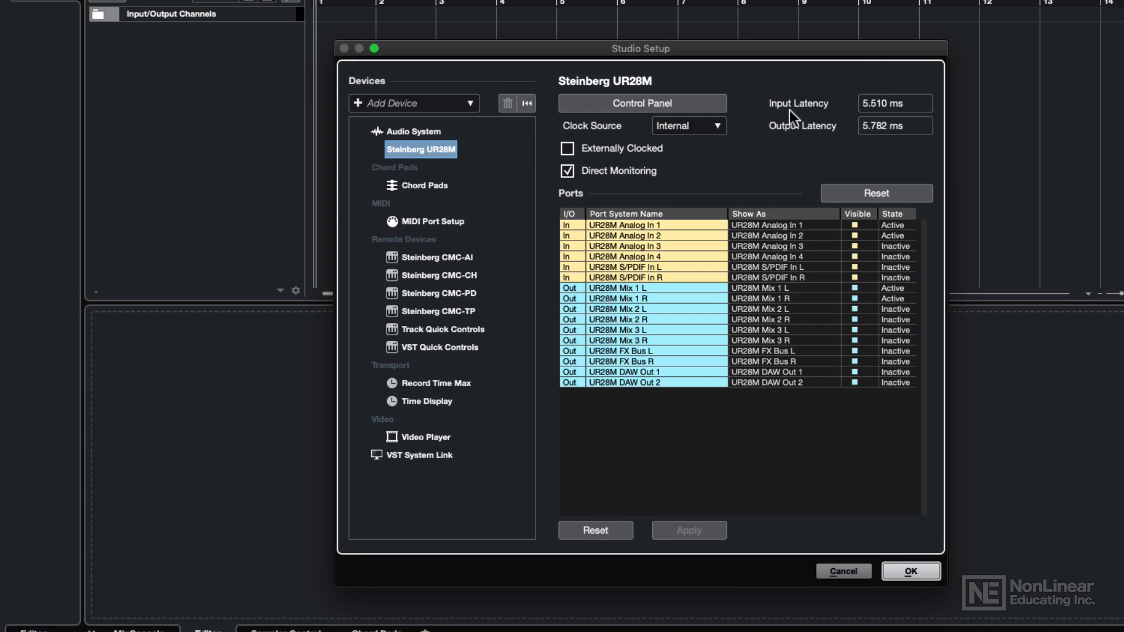
mouse_move(898, 127)
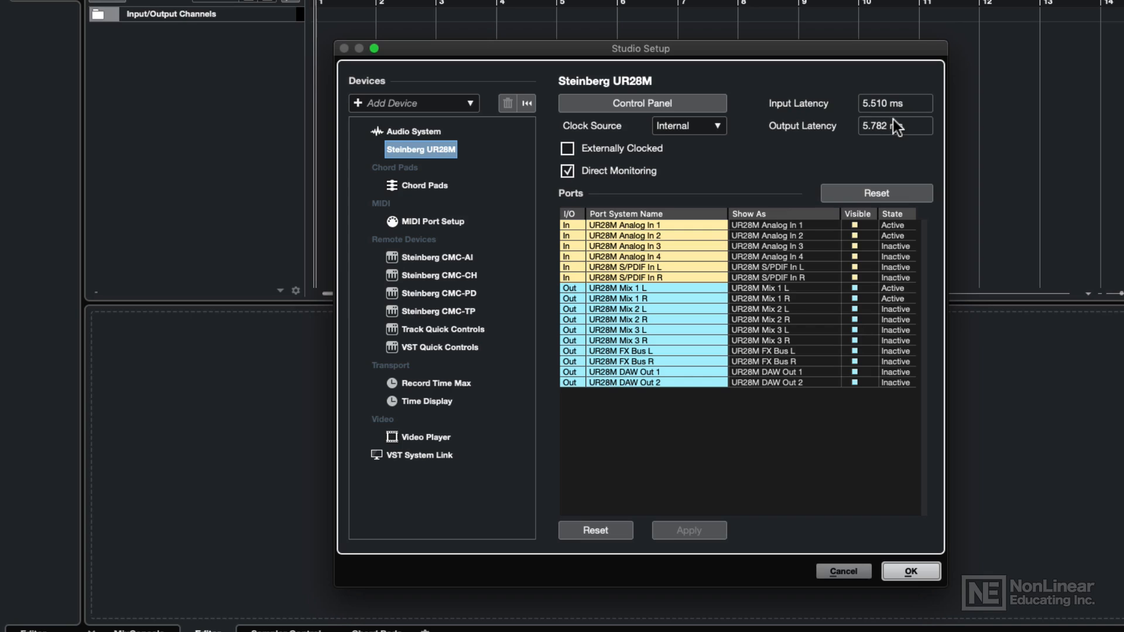
mouse_move(895, 129)
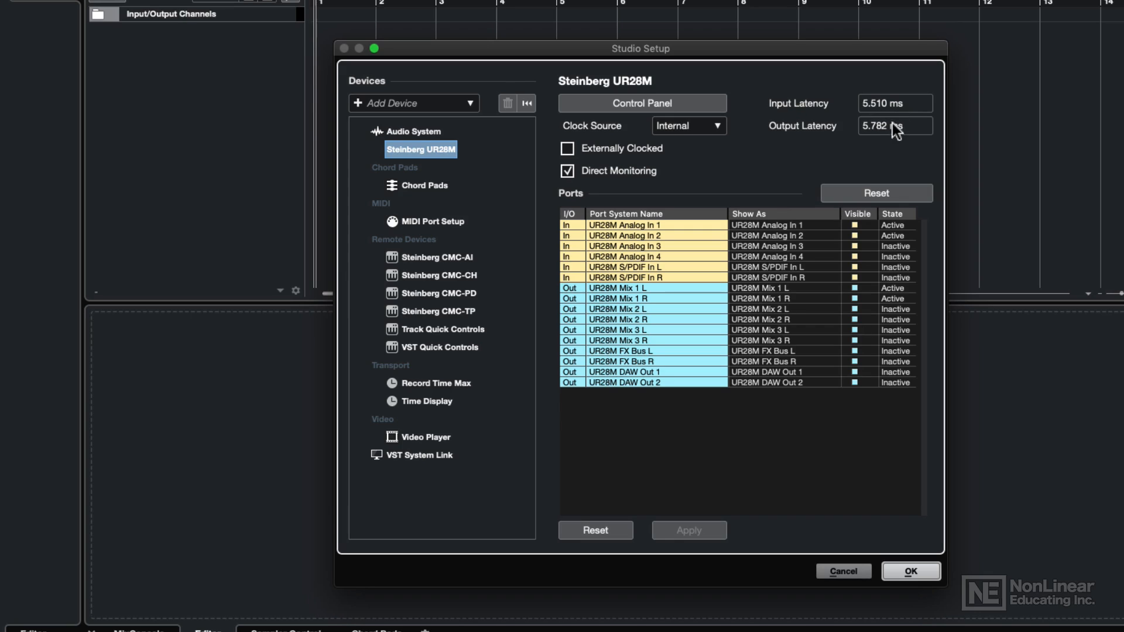
mouse_move(704, 113)
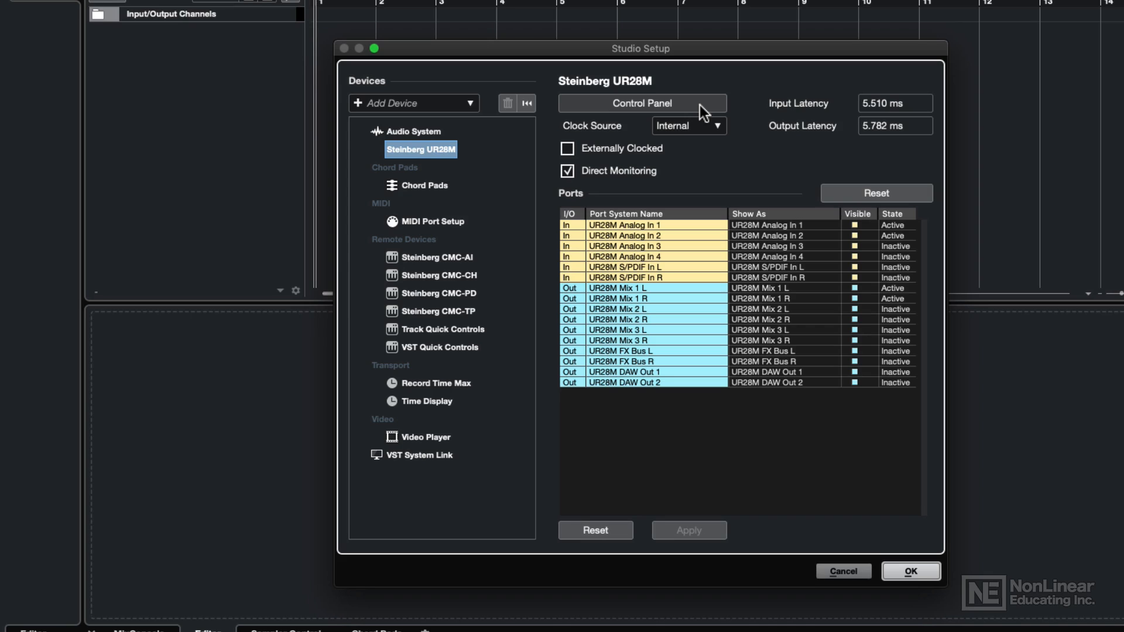
left_click(640, 103)
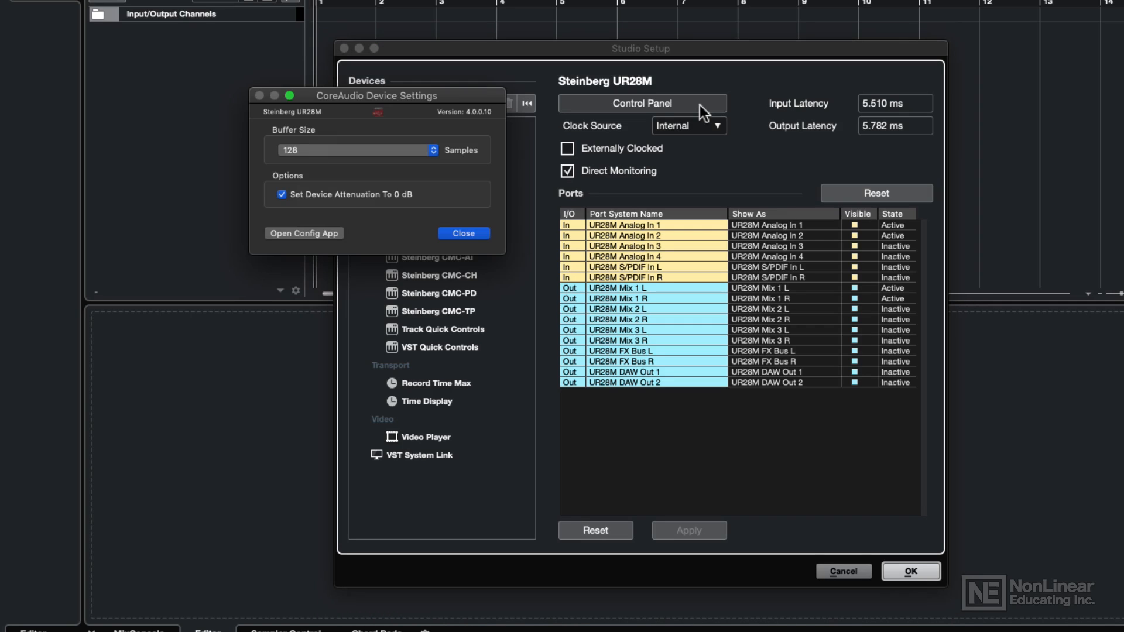
mouse_move(358, 156)
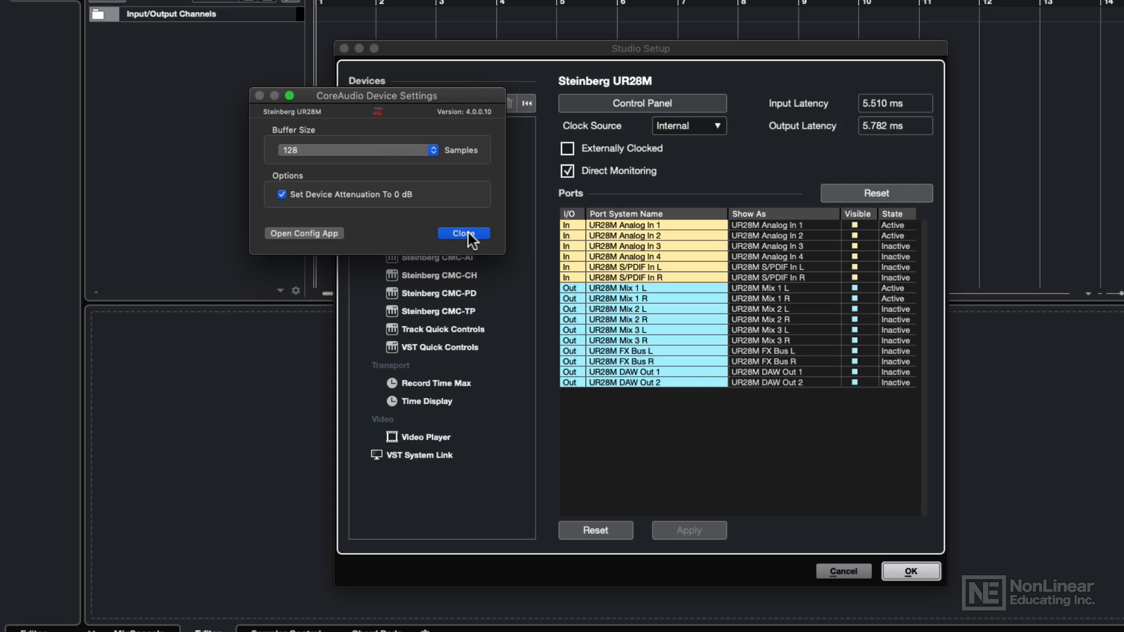
left_click(463, 233)
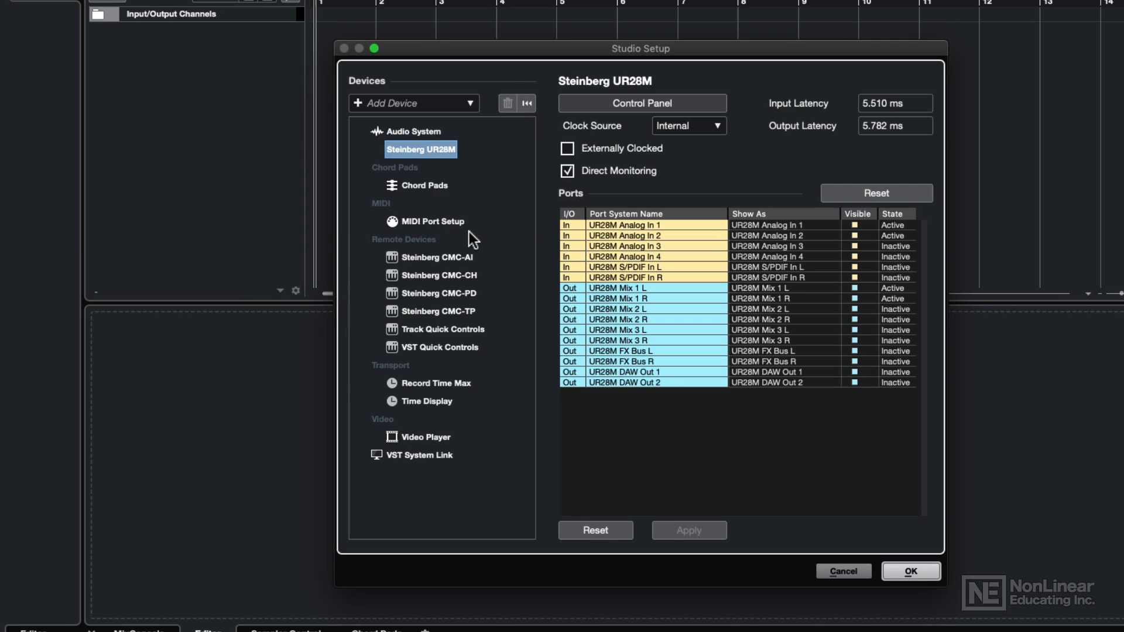
- Keep 64 bit float Processing Precision in Audio System advanced options and close Studio Setup
left_click(412, 131)
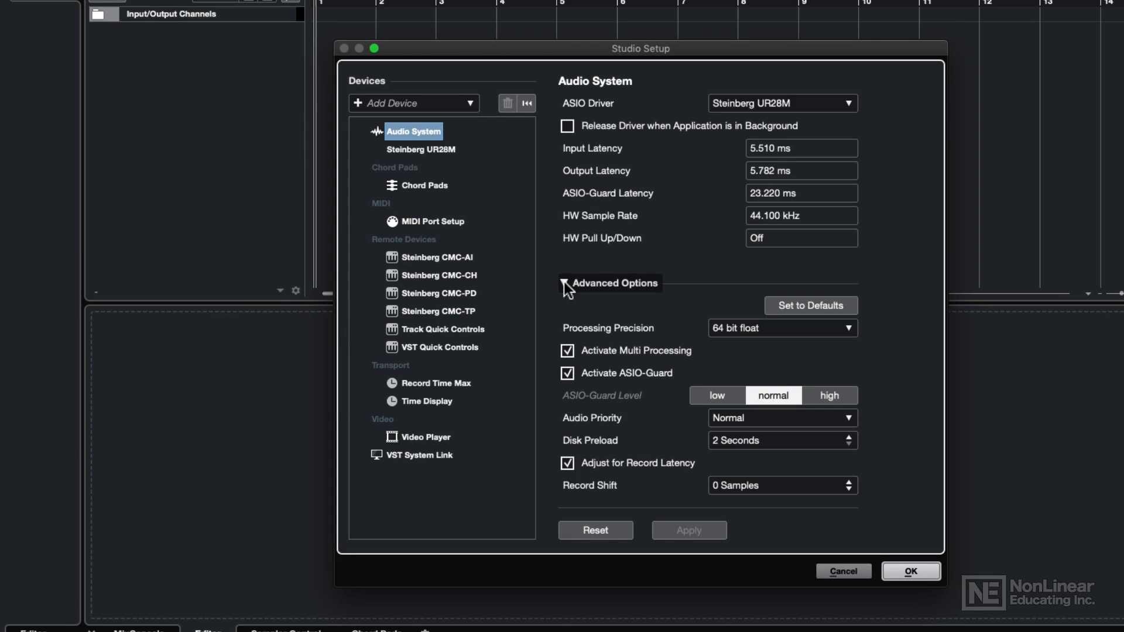
left_click(563, 282)
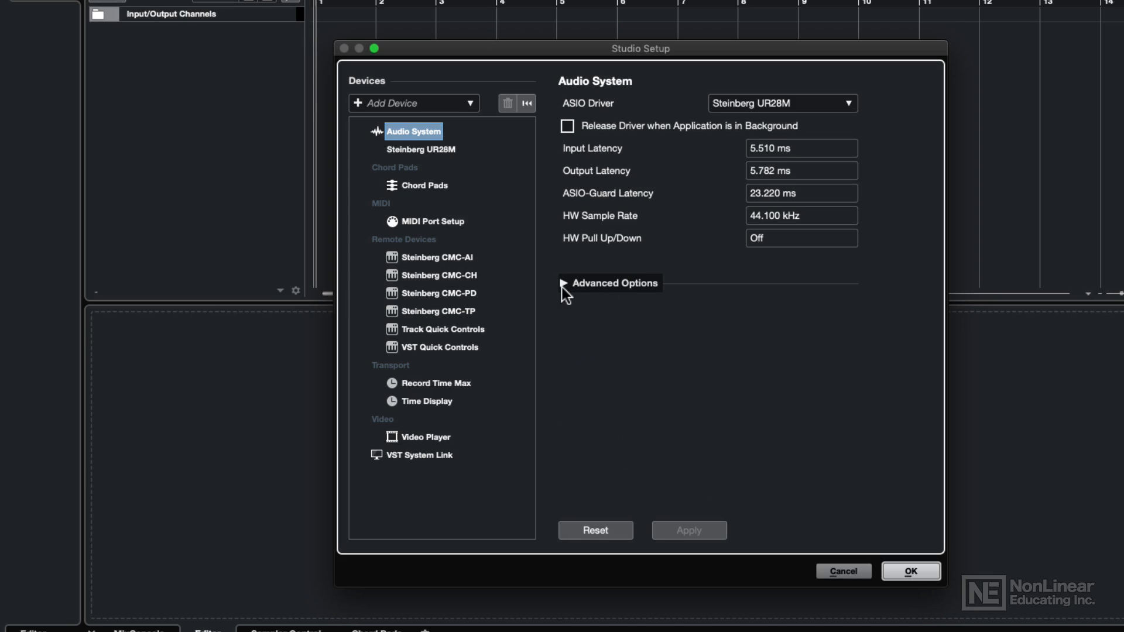
left_click(564, 282)
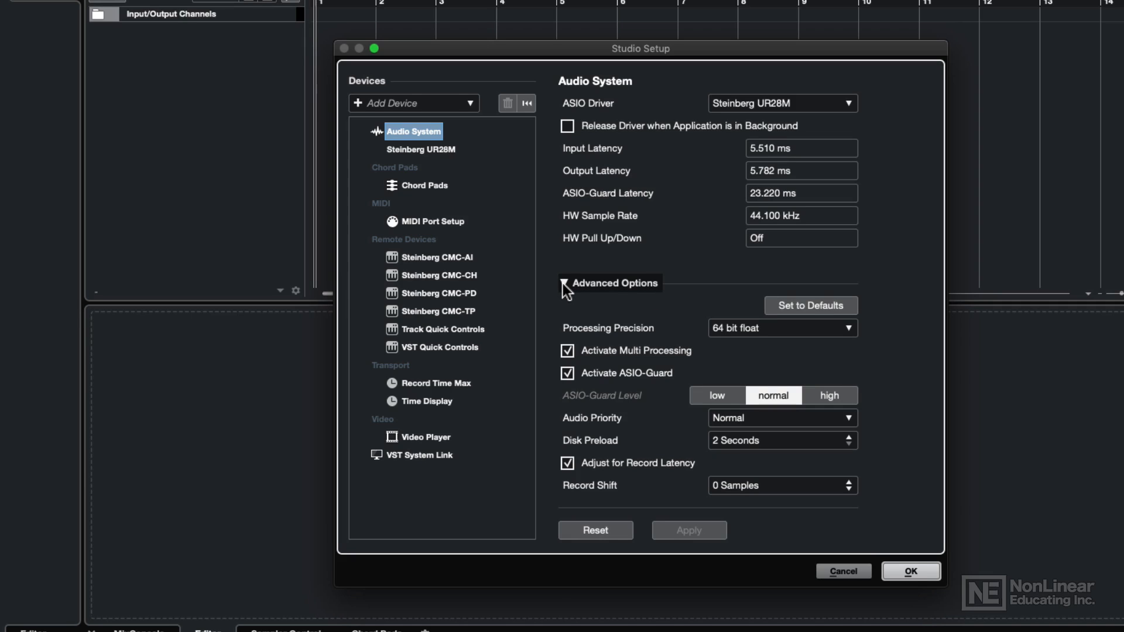
left_click(567, 282)
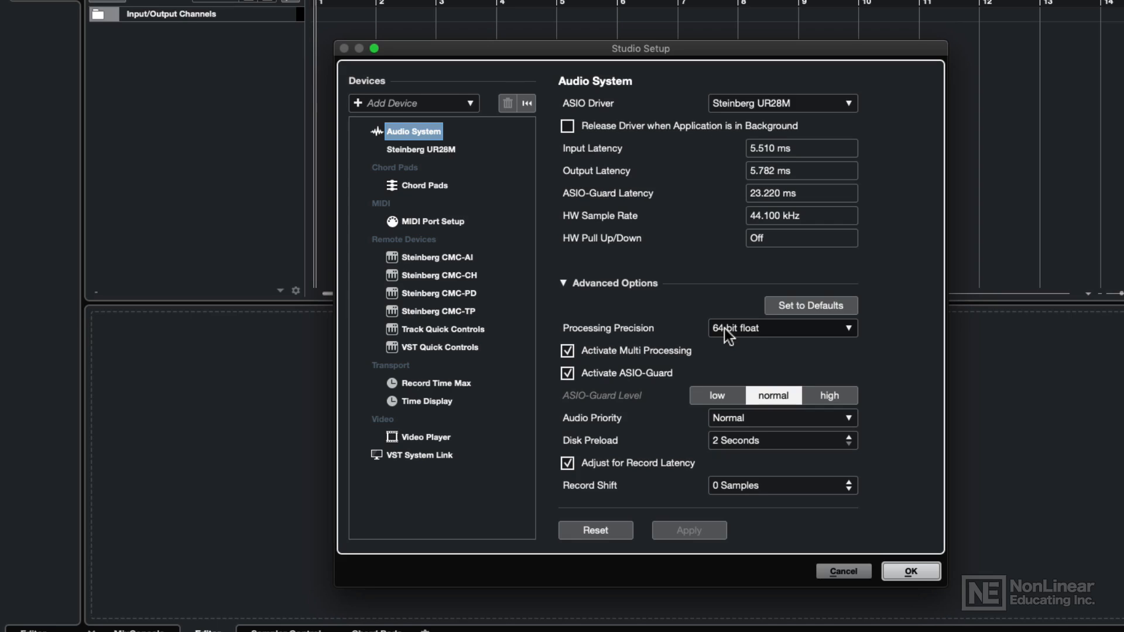
left_click(781, 328)
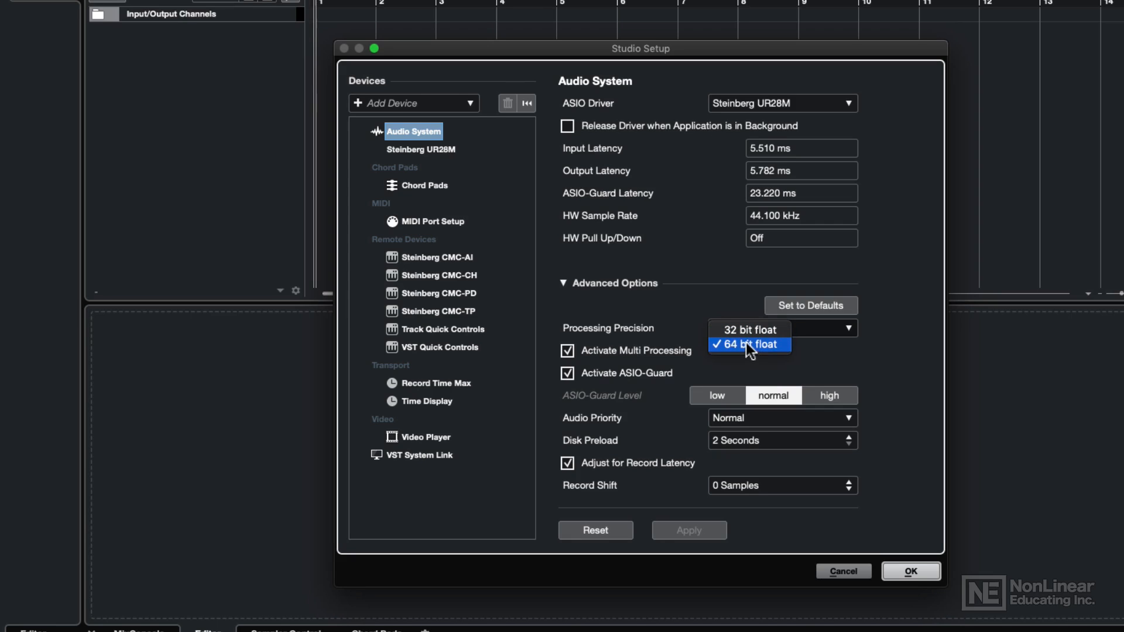
left_click(748, 344)
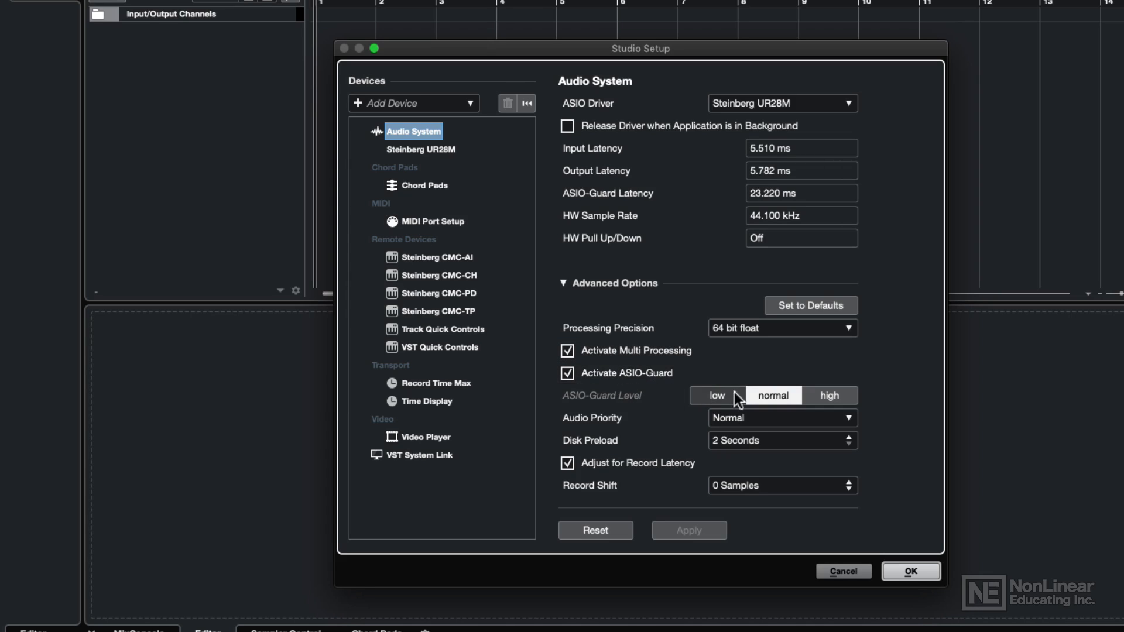
mouse_move(773, 395)
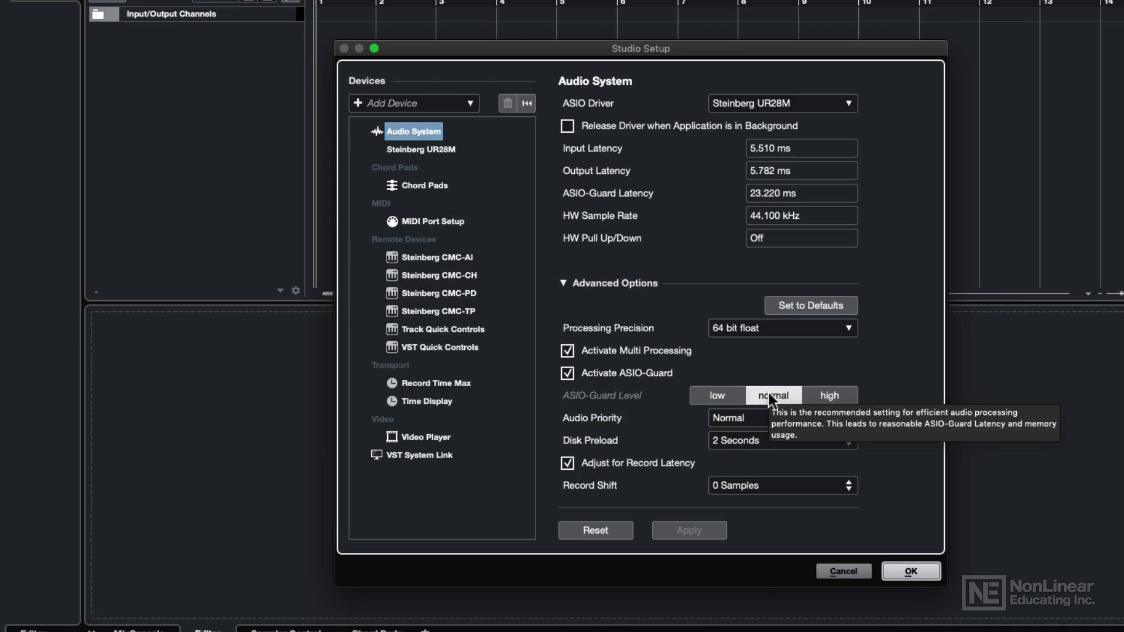
mouse_move(716, 395)
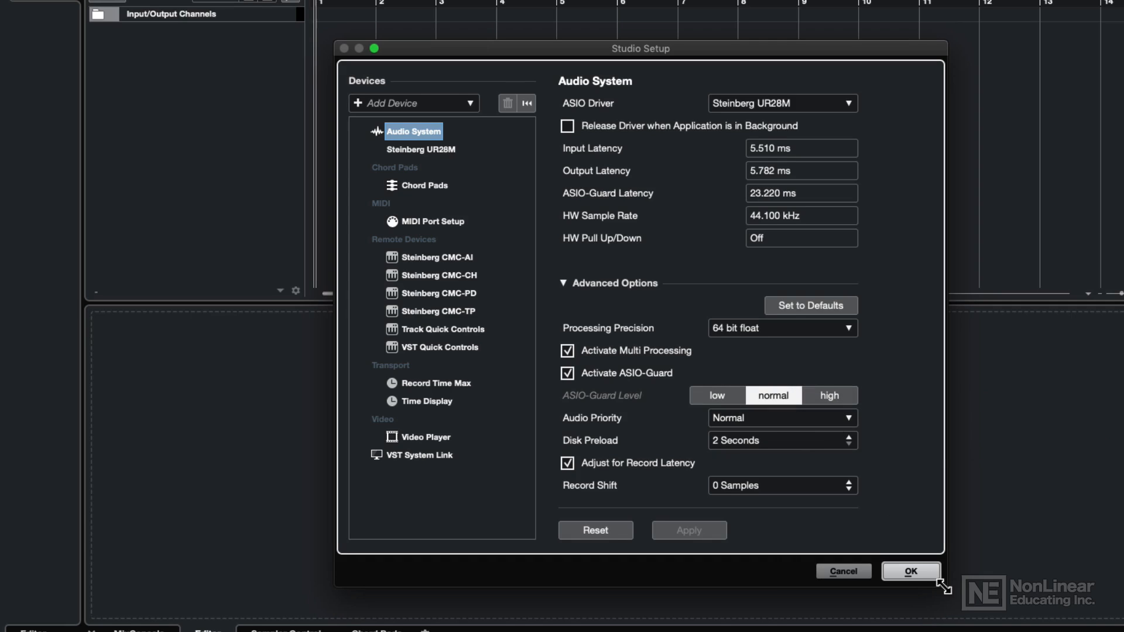
left_click(911, 572)
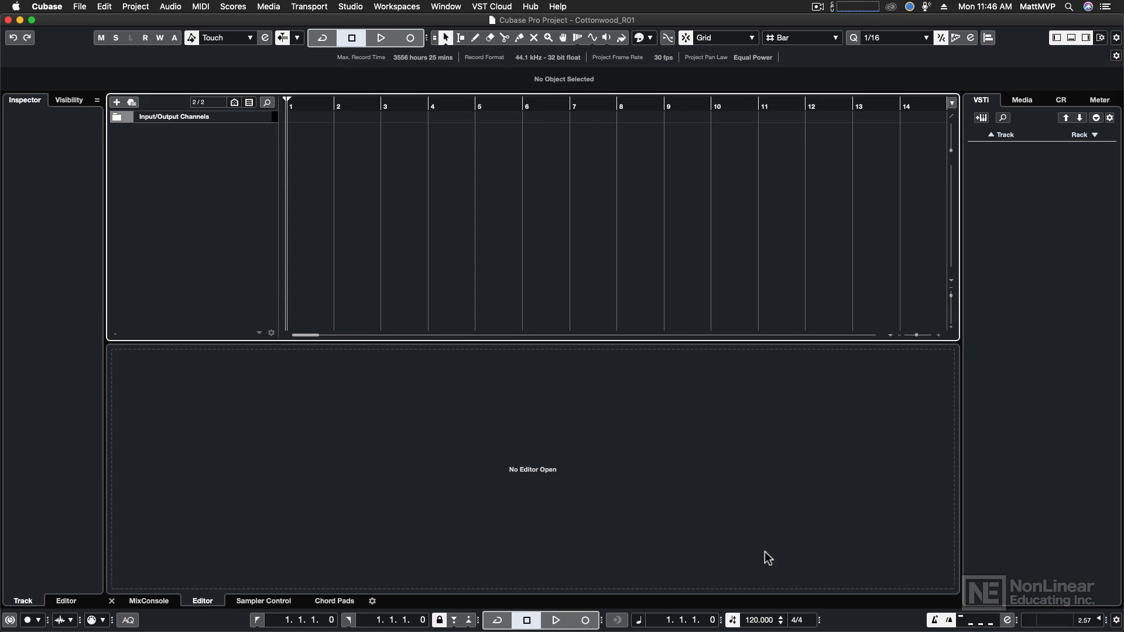
mouse_move(695, 493)
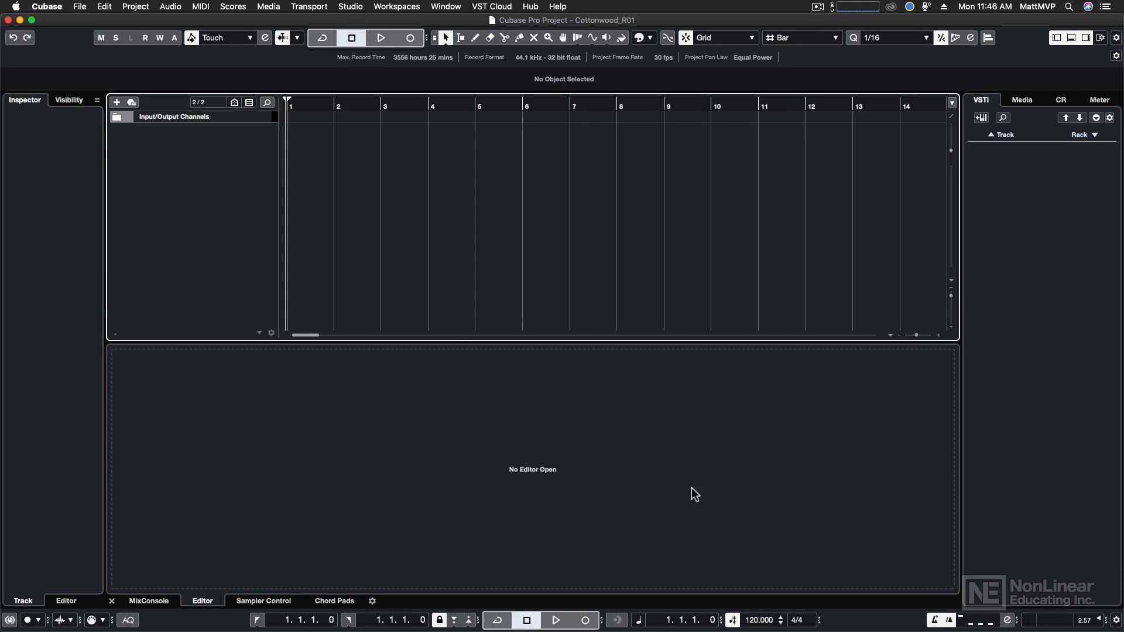
- In Project Setup, keep 32 bit float bit depth and Wave File recording, then close
left_click(134, 6)
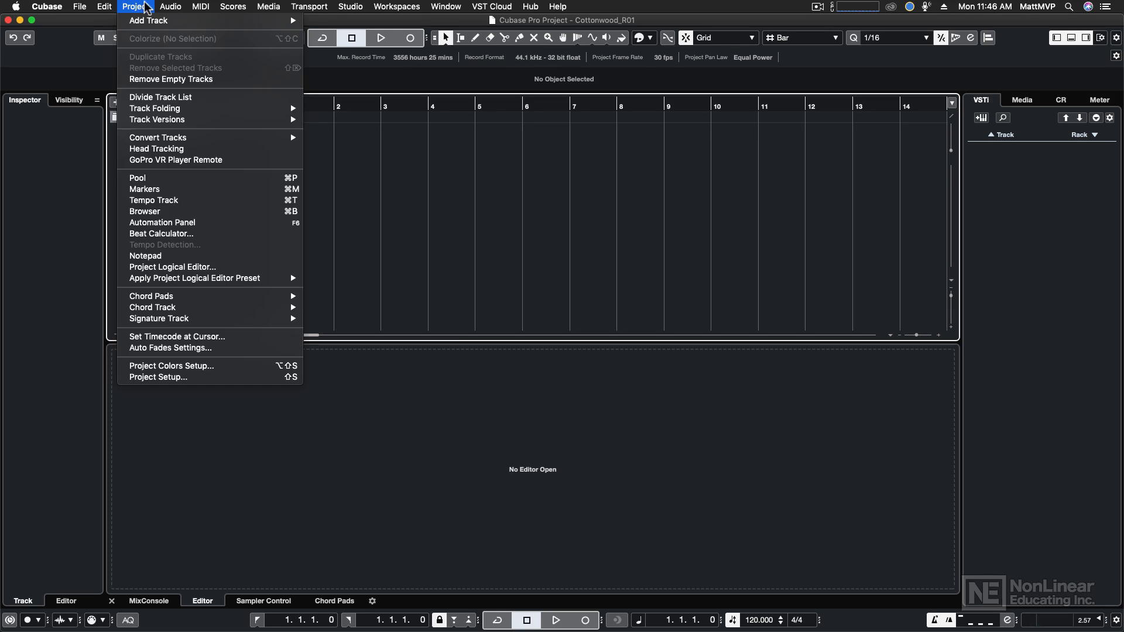
mouse_move(170, 377)
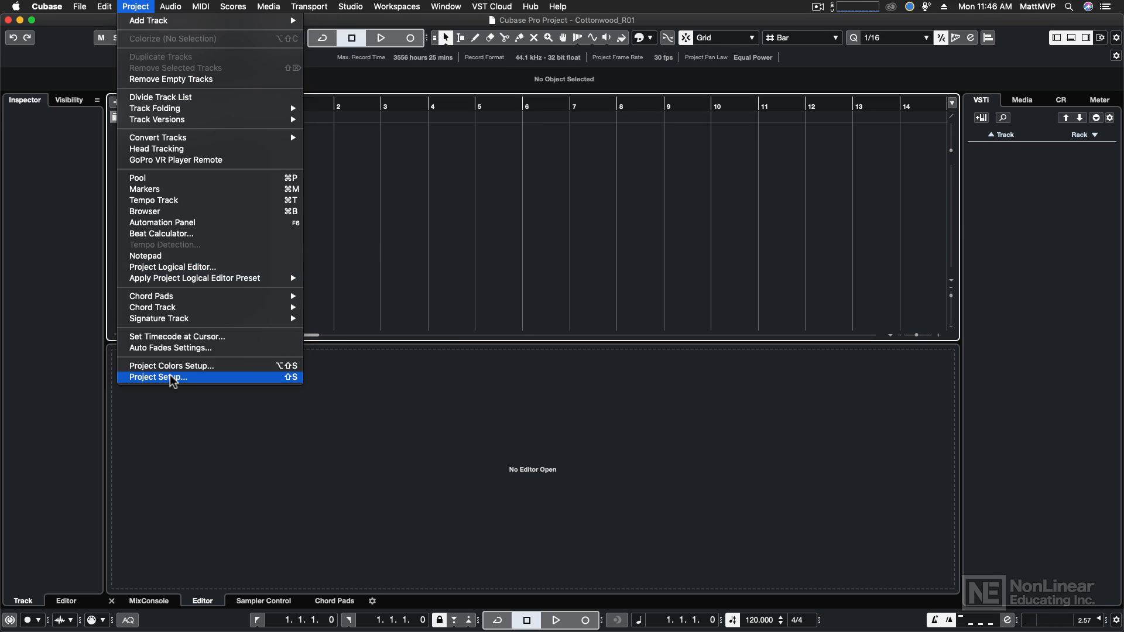
mouse_move(278, 385)
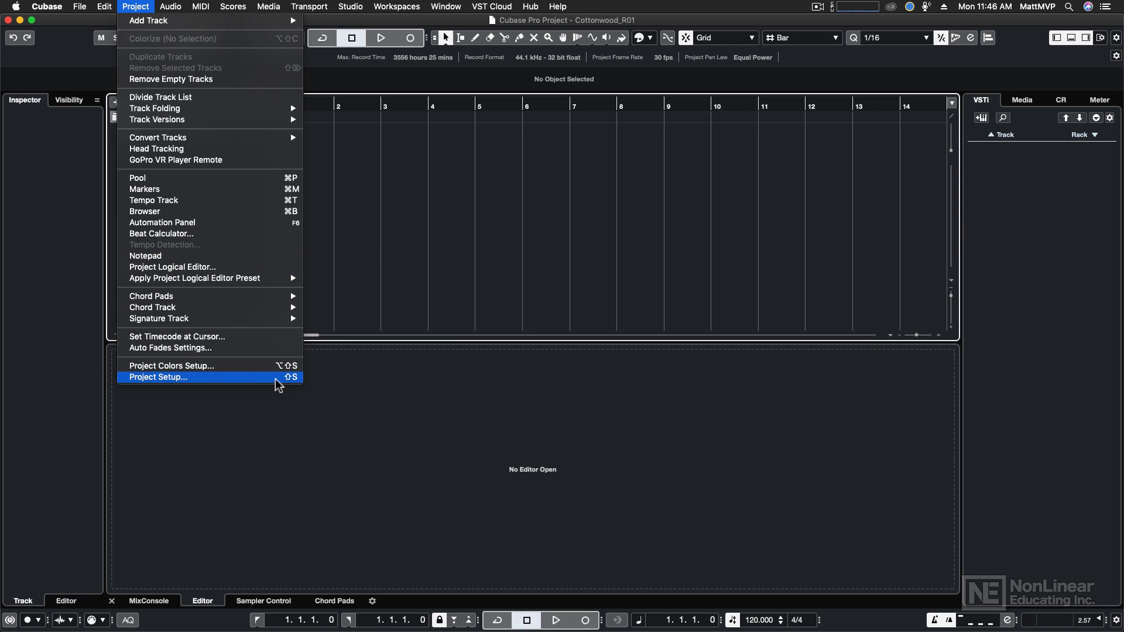
left_click(157, 377)
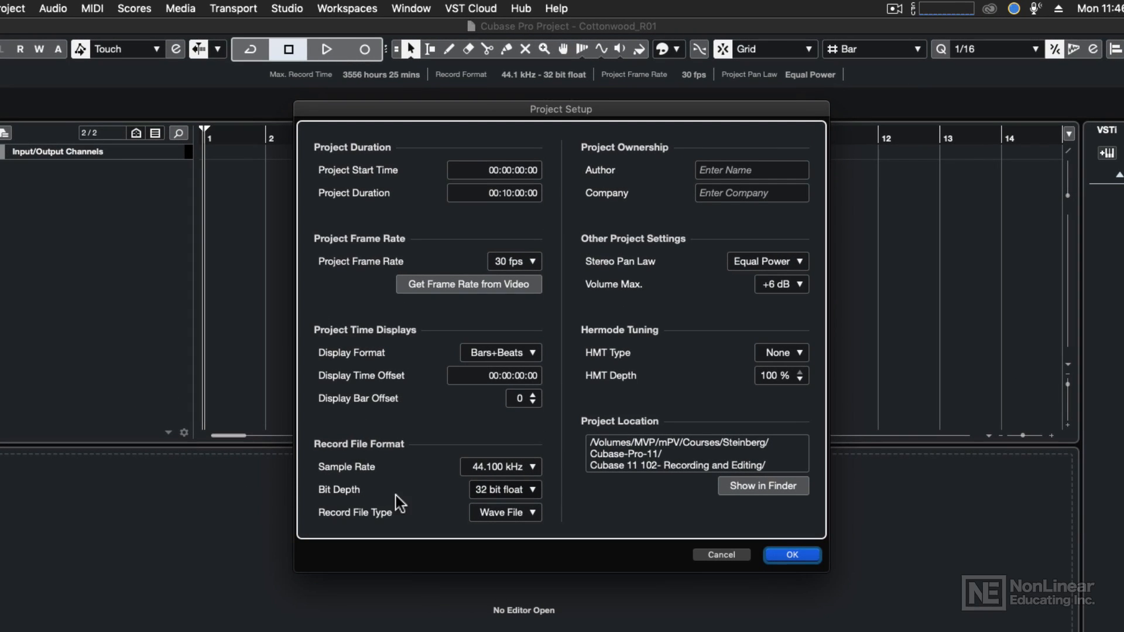
mouse_move(459, 478)
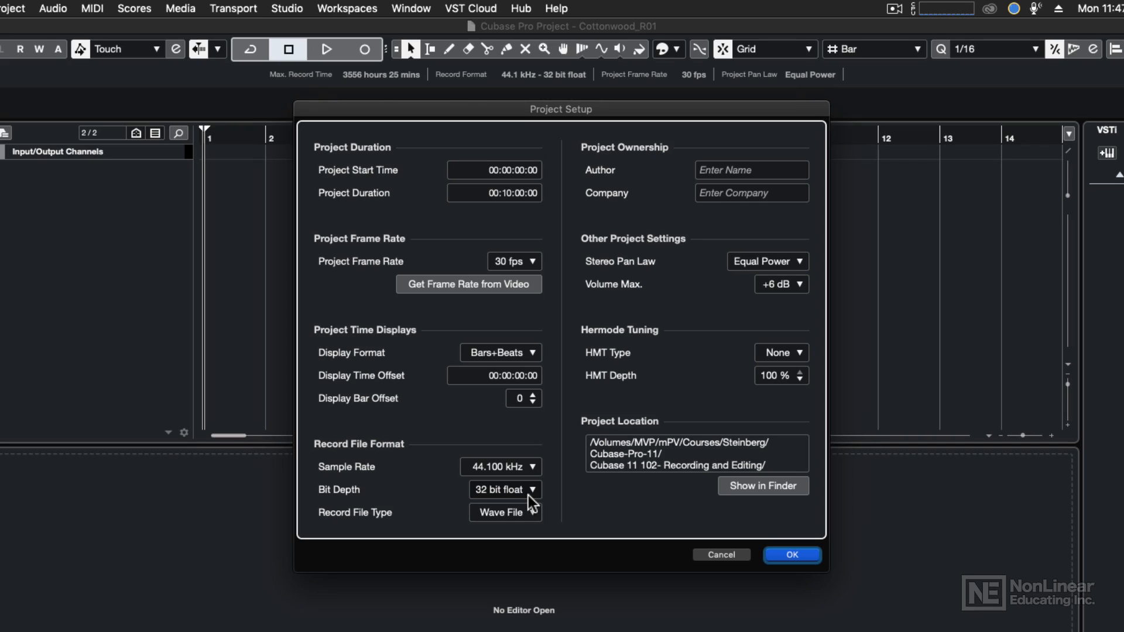
left_click(504, 489)
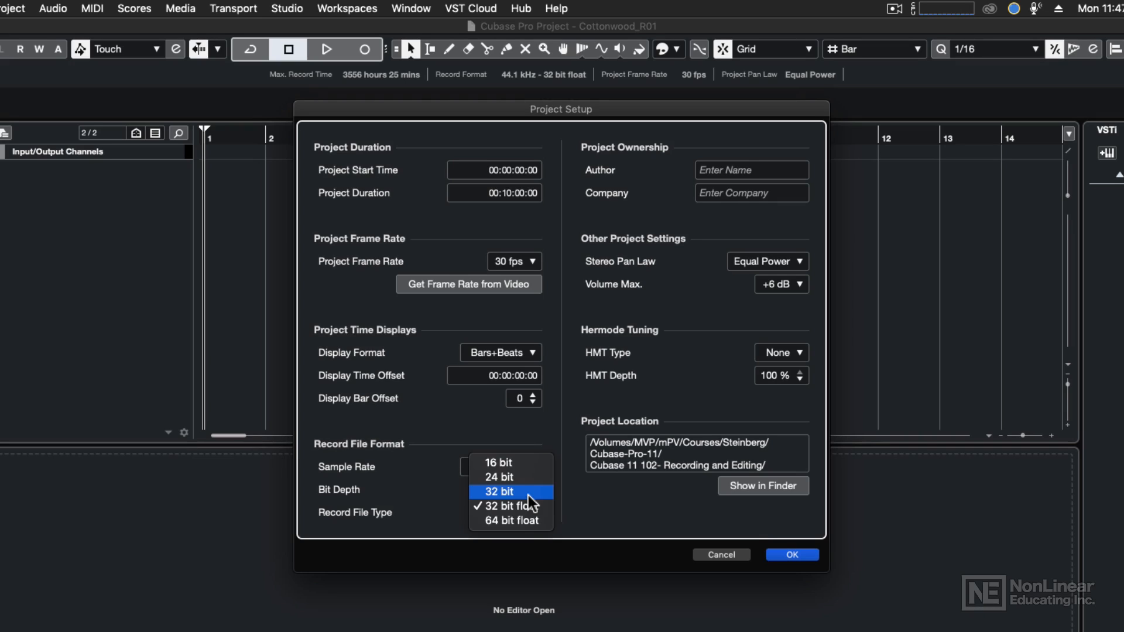
mouse_move(511, 463)
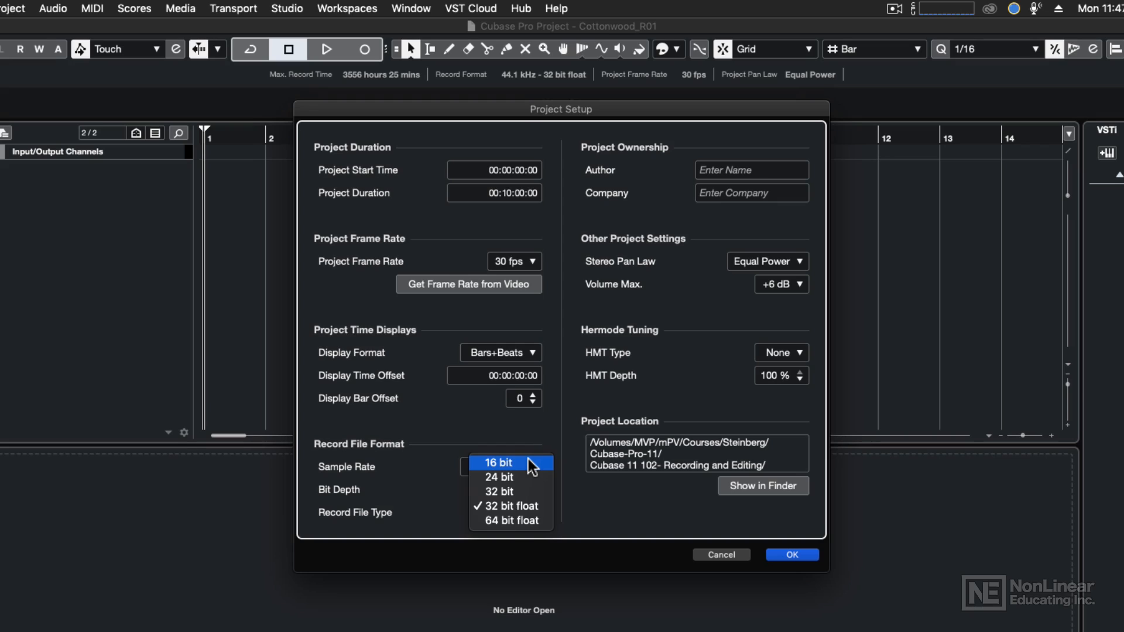
mouse_move(531, 509)
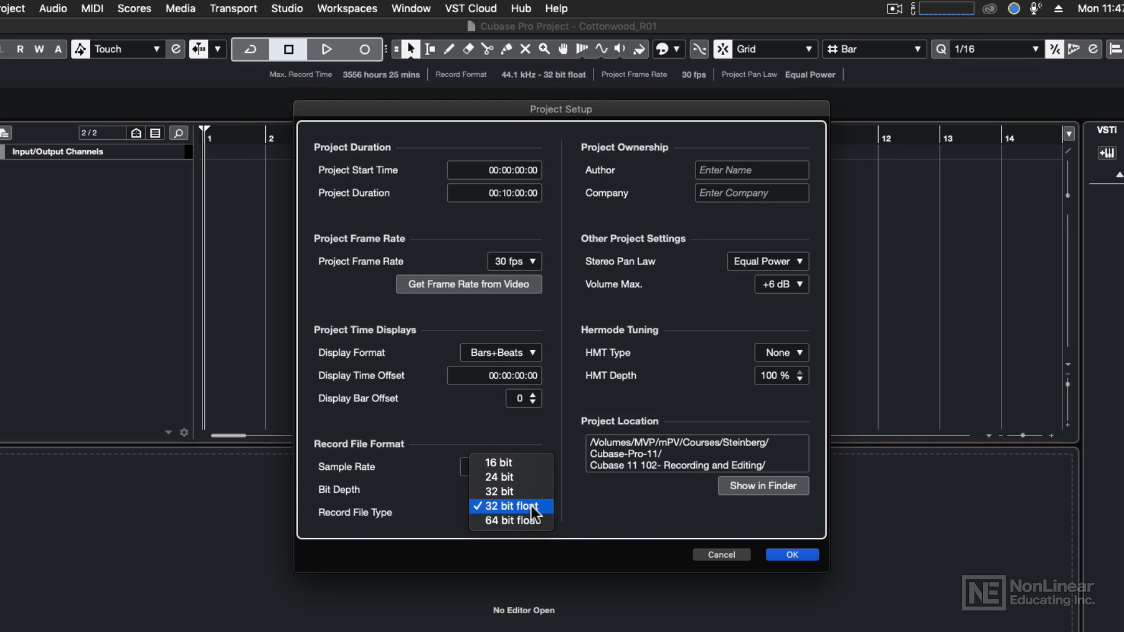
mouse_move(510, 520)
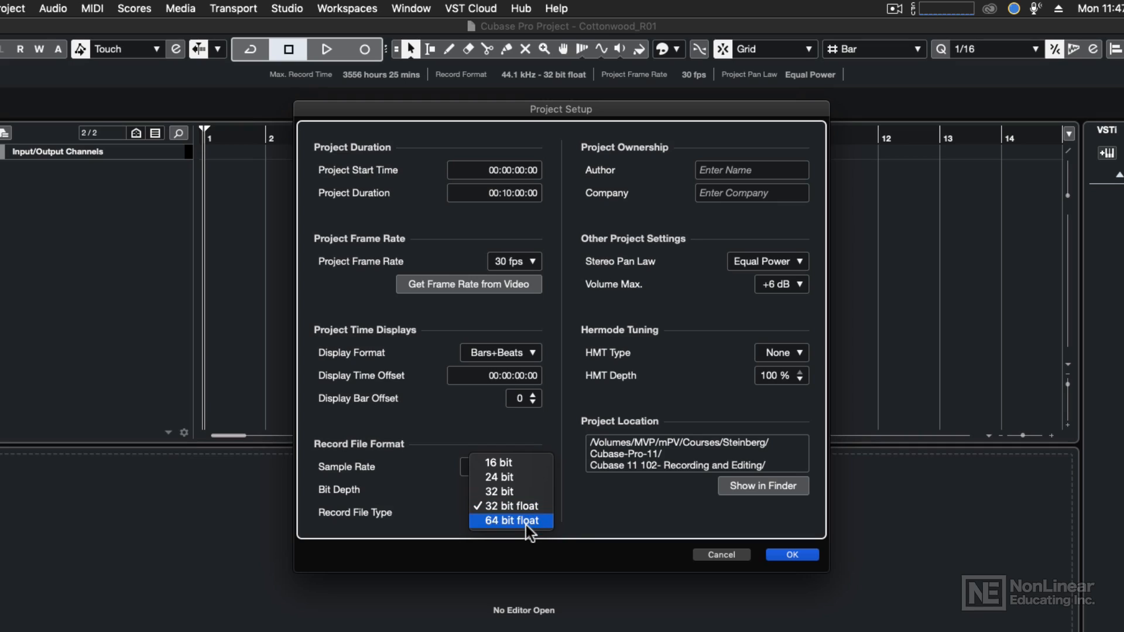
mouse_move(537, 523)
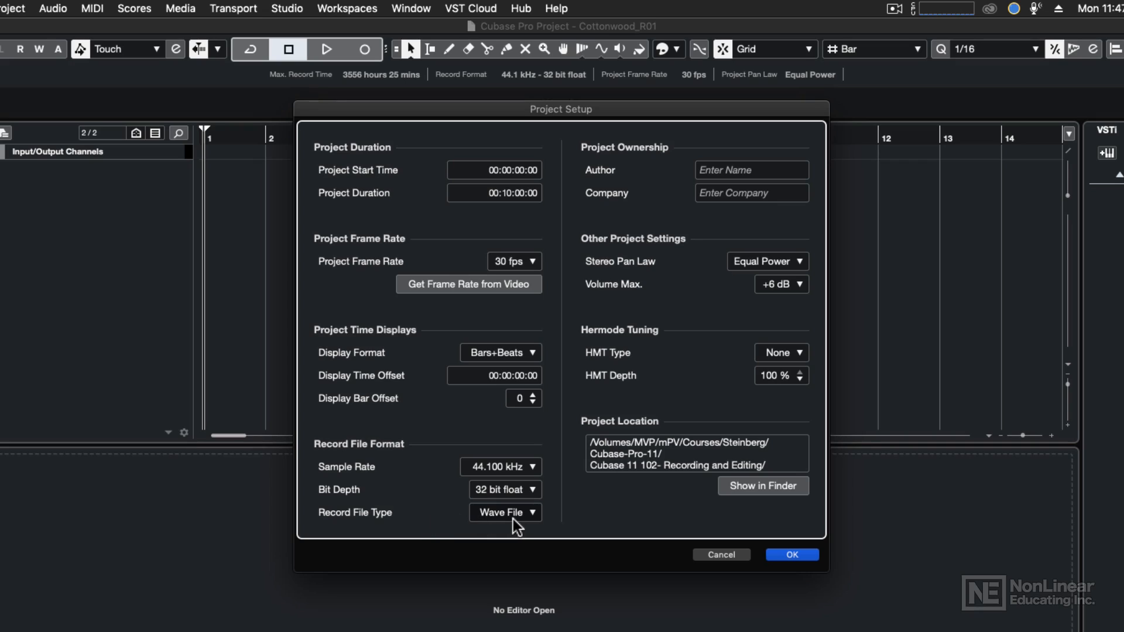
mouse_move(590, 512)
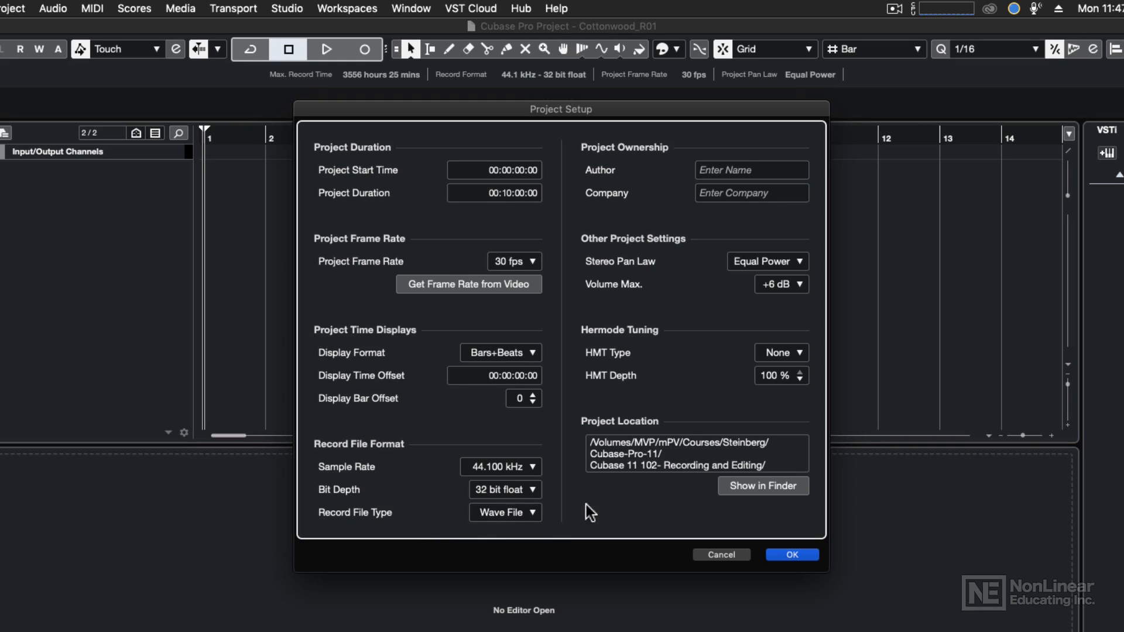
mouse_move(629, 475)
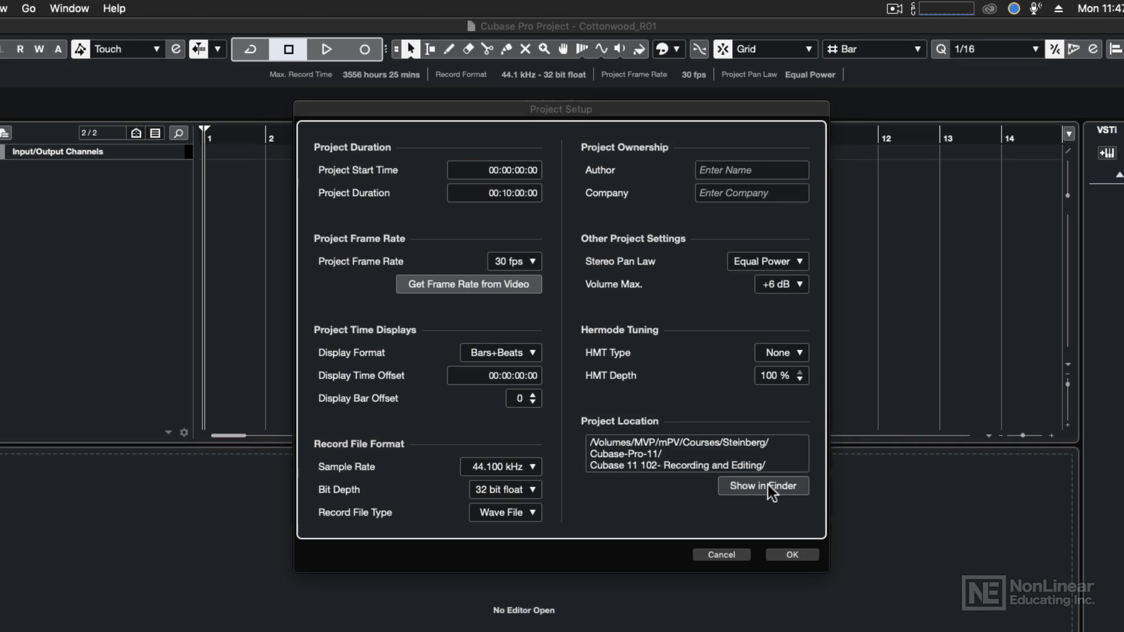
left_click(763, 486)
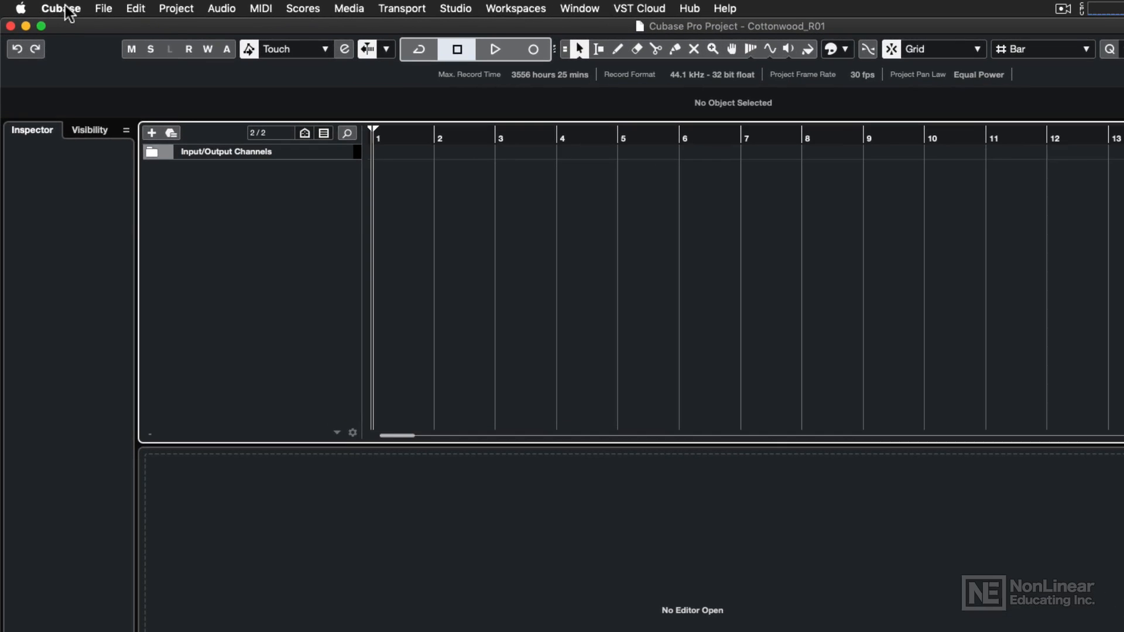
- Enable Auto Save in the General preferences with a 5-minute interval
left_click(61, 7)
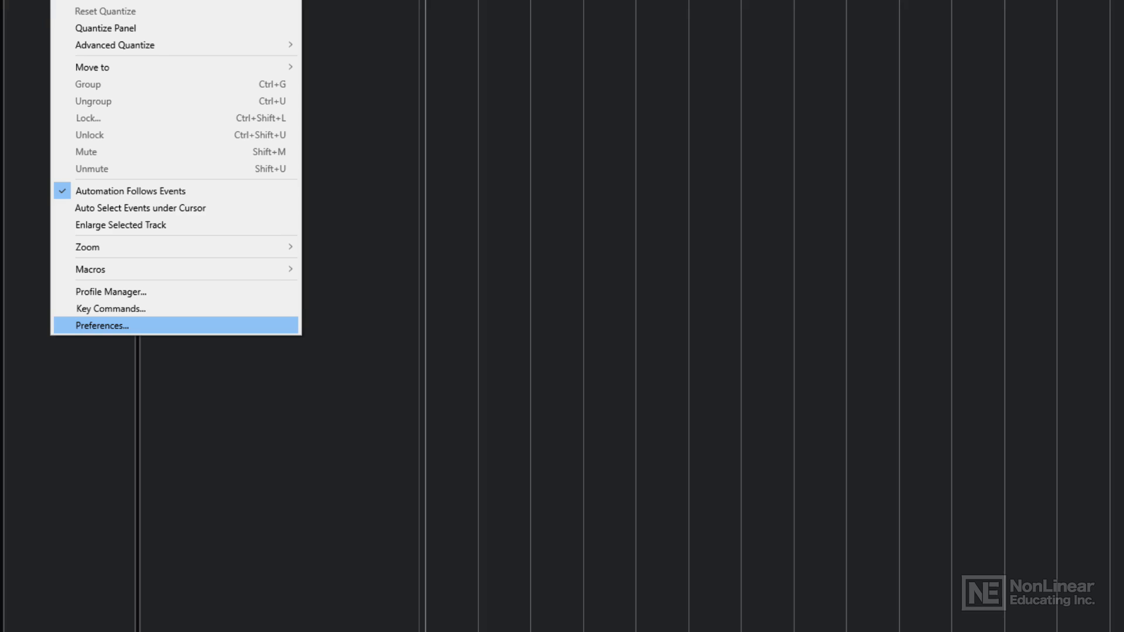
left_click(102, 326)
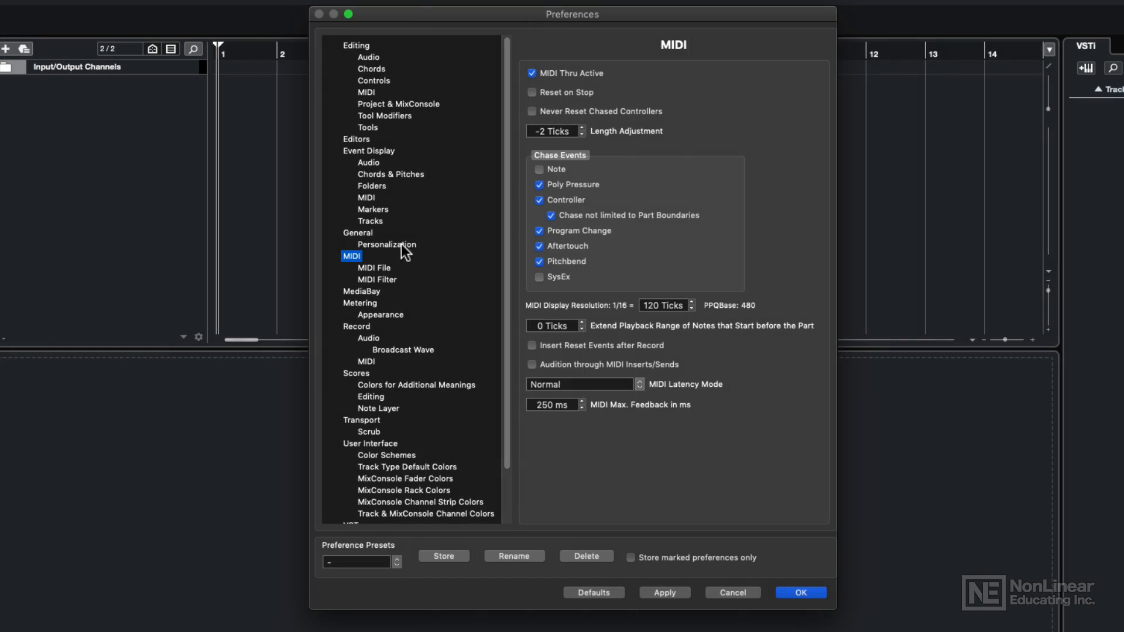
left_click(357, 233)
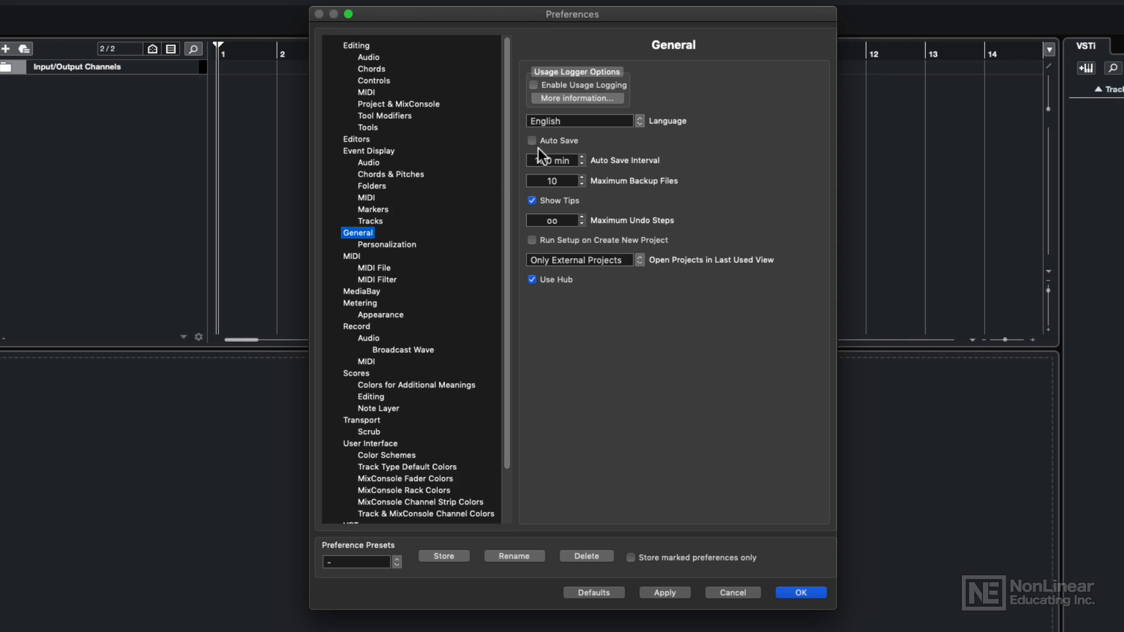
left_click(531, 141)
type("5")
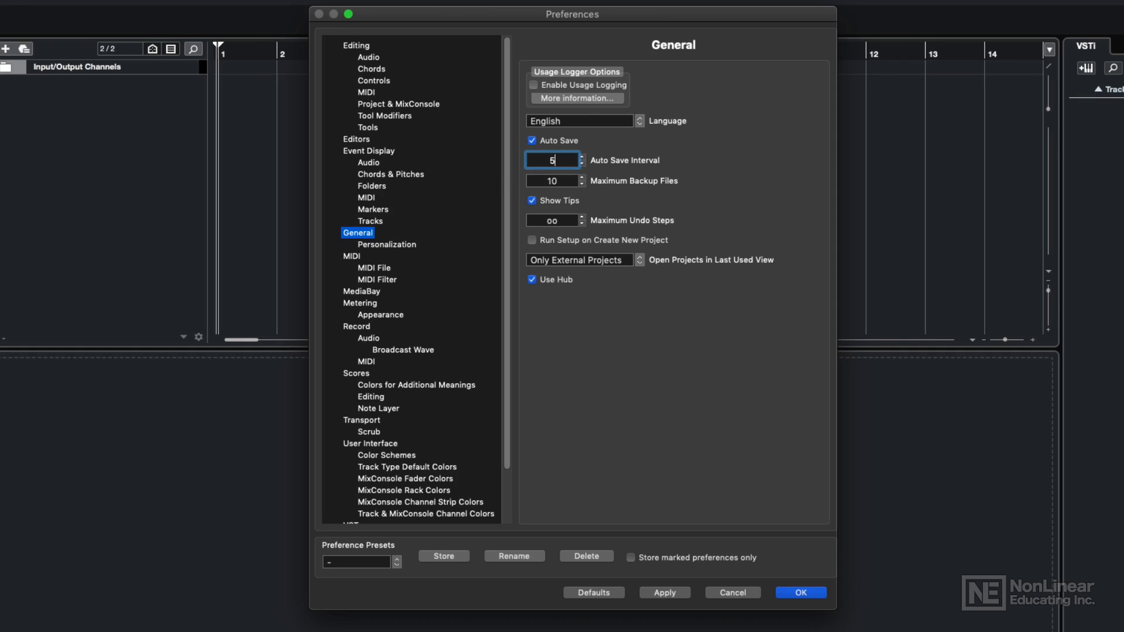
left_click(551, 181)
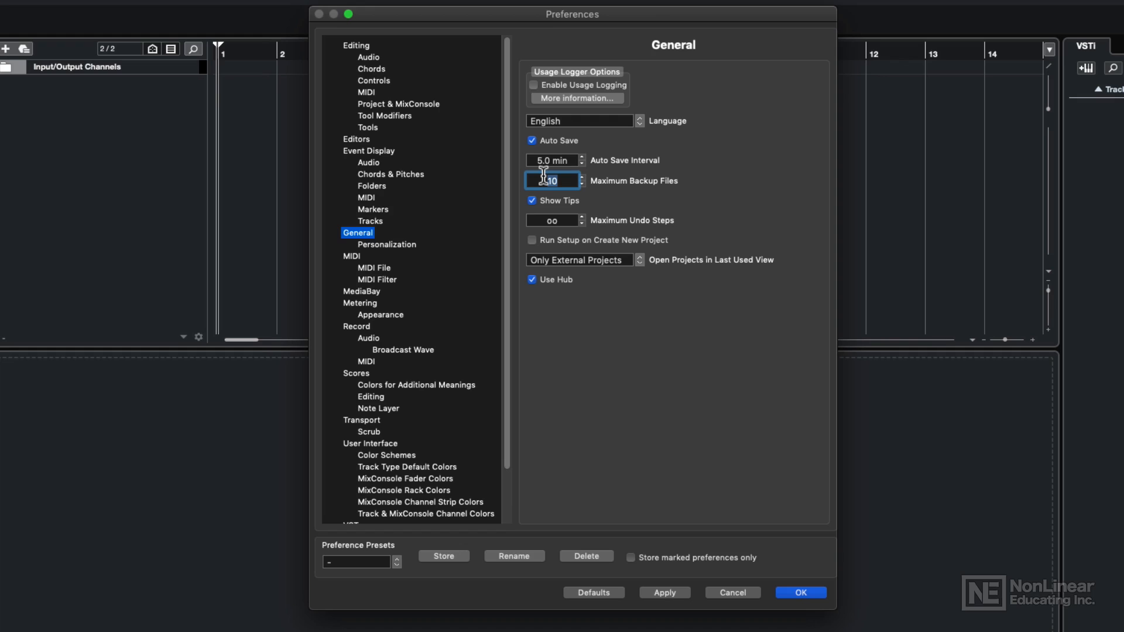
- Tick Aftertouch under Record in MIDI Filter, then apply and close Preferences
left_click(377, 280)
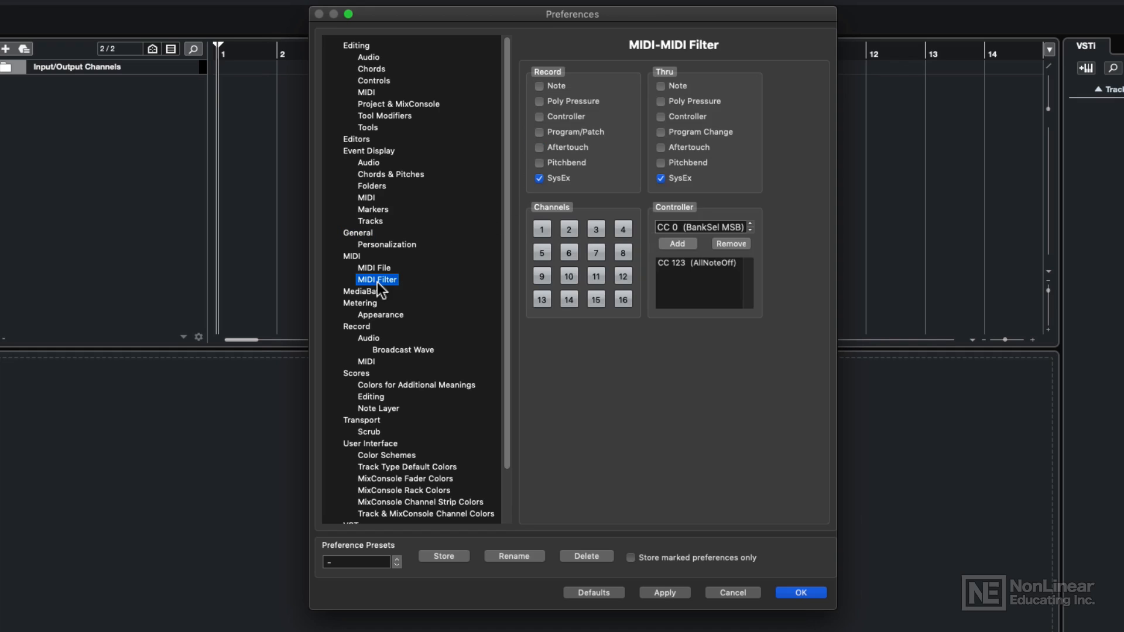
mouse_move(499, 195)
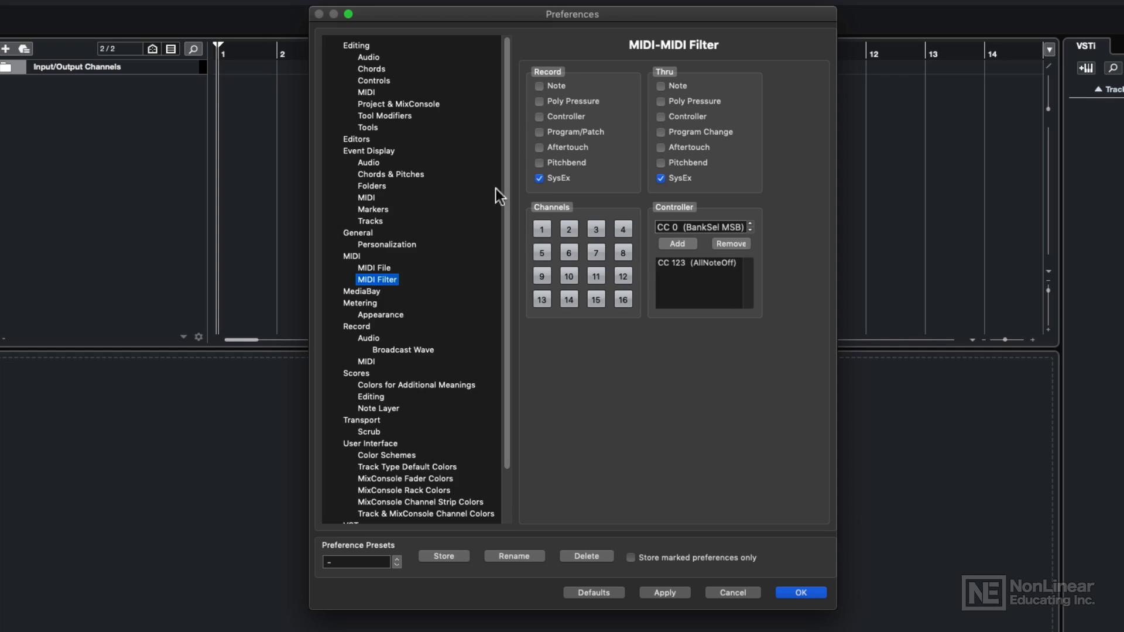
mouse_move(552, 83)
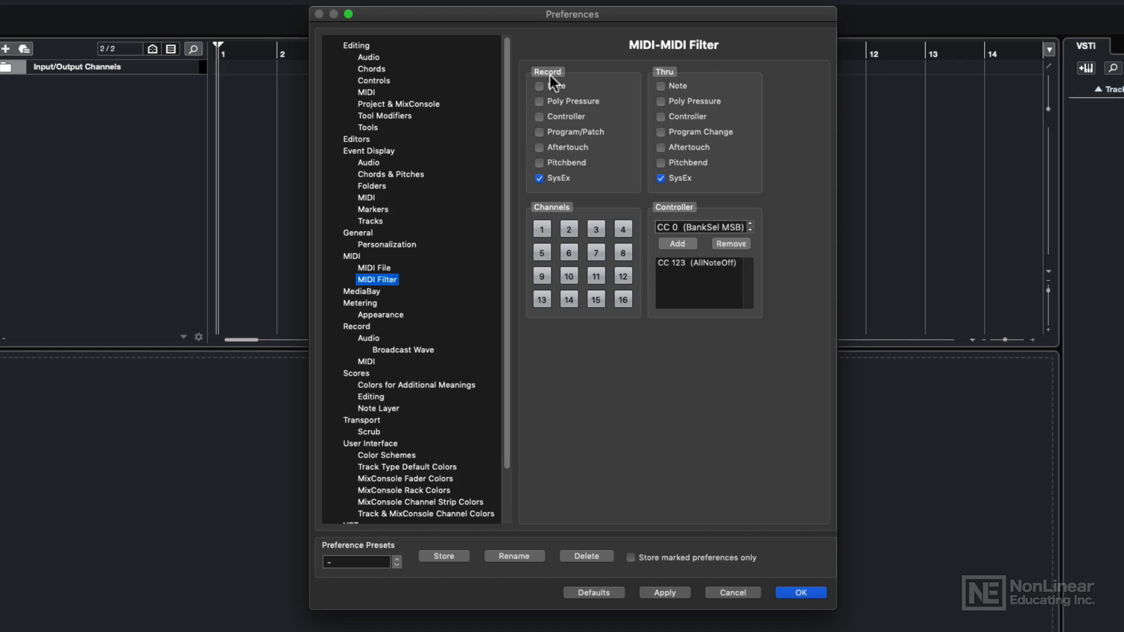
mouse_move(546, 156)
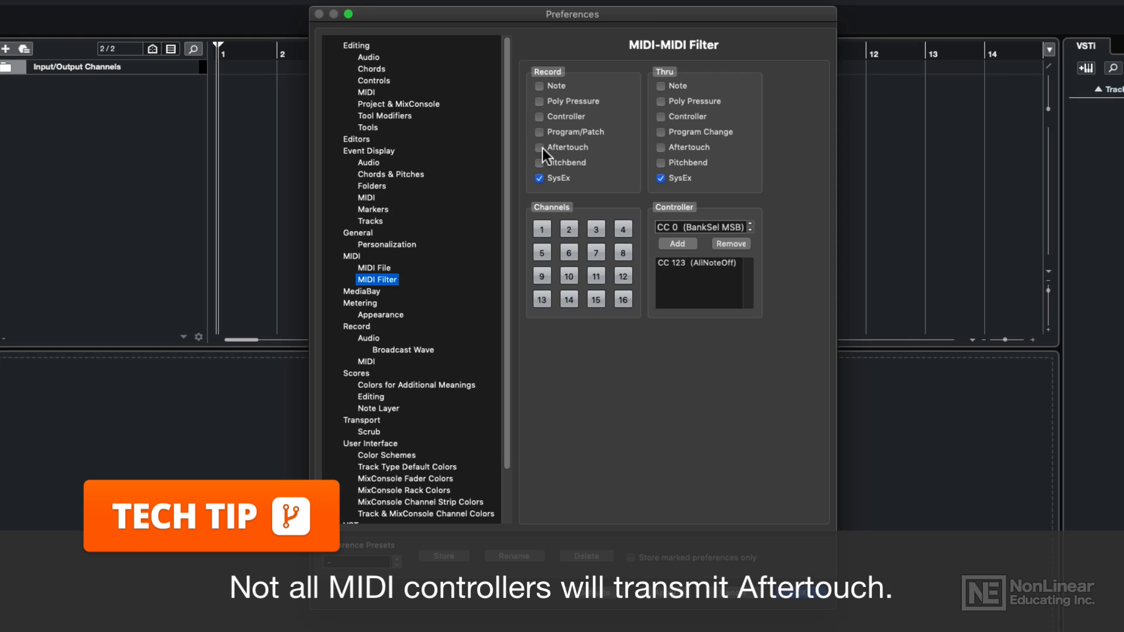
left_click(539, 147)
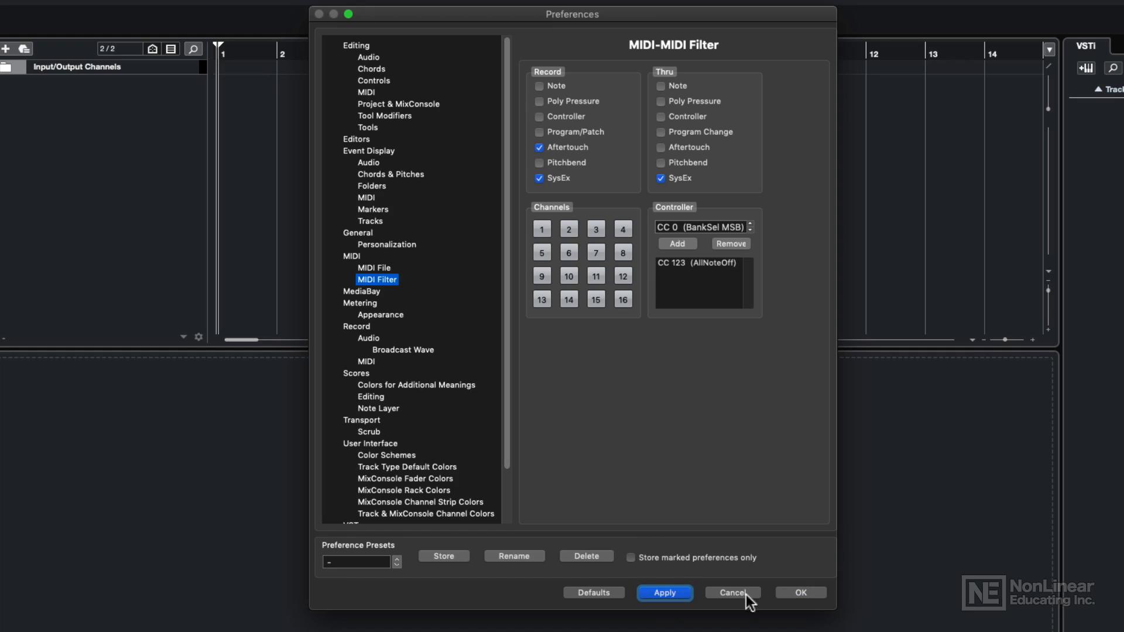
left_click(731, 592)
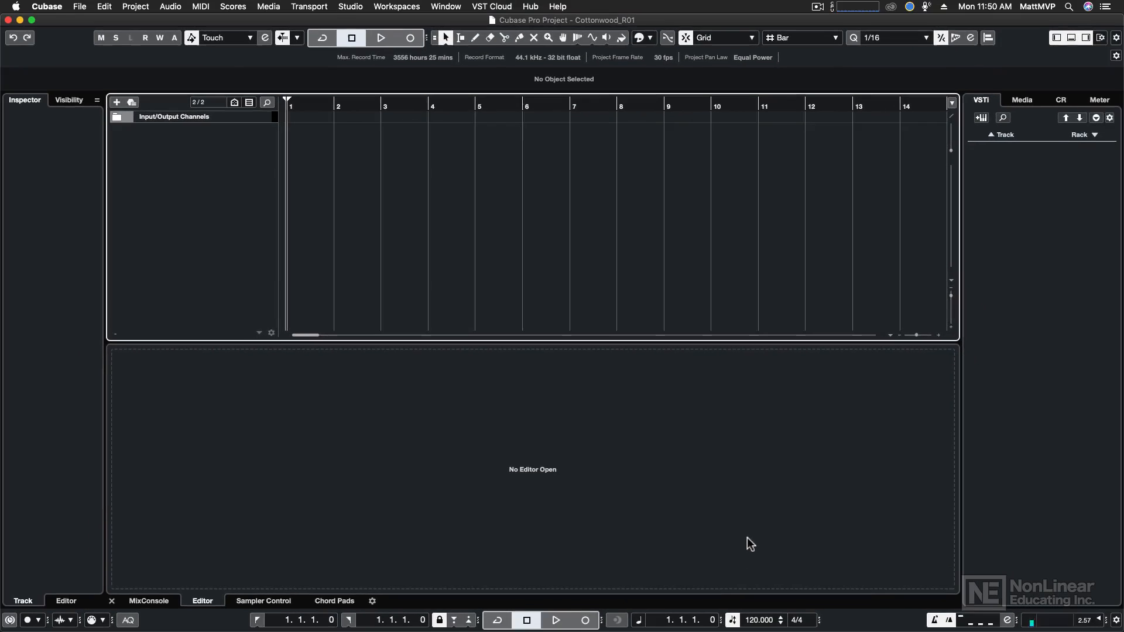